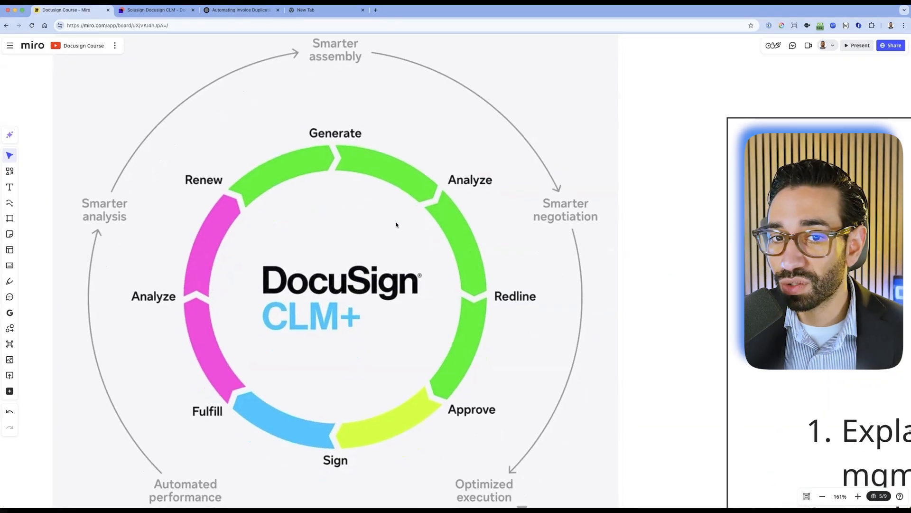
# Work through the Docusign CLM page and fields before creating the MSA
pyautogui.click(470, 179)
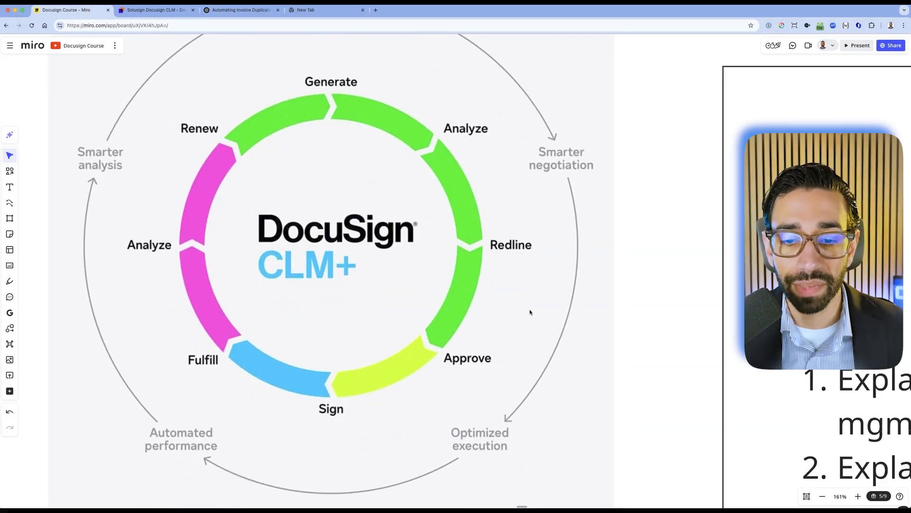
pyautogui.click(511, 244)
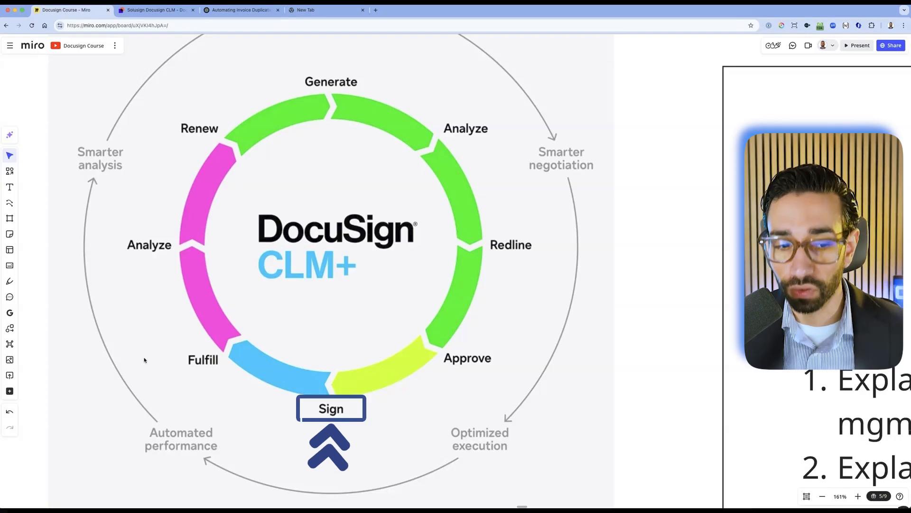
pyautogui.scroll(-3)
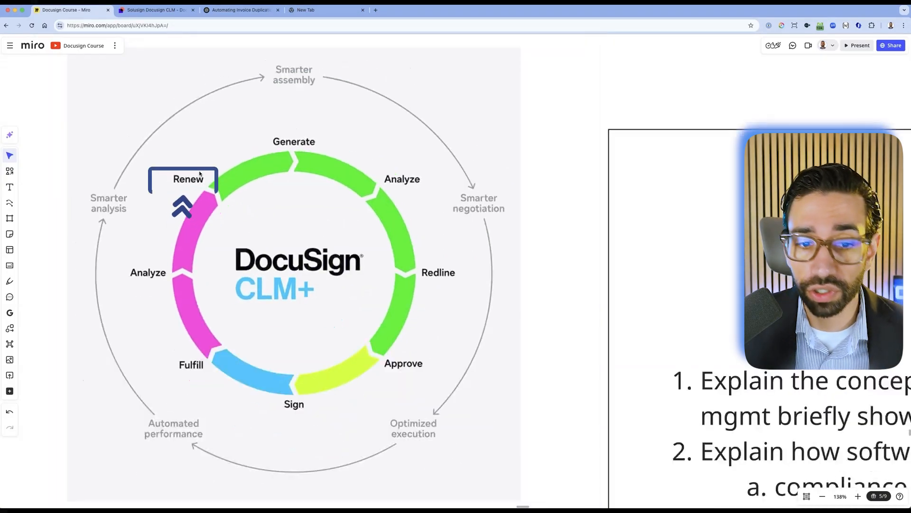
pyautogui.scroll(-3)
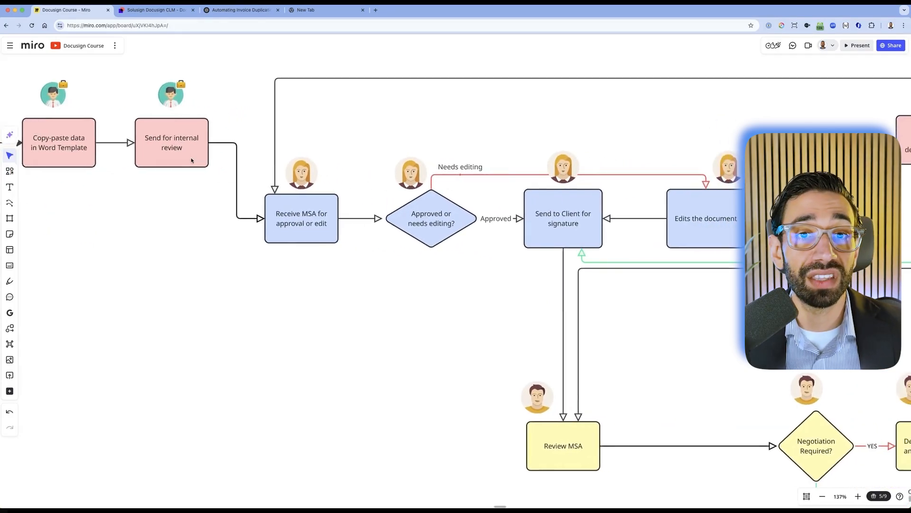
pyautogui.click(171, 143)
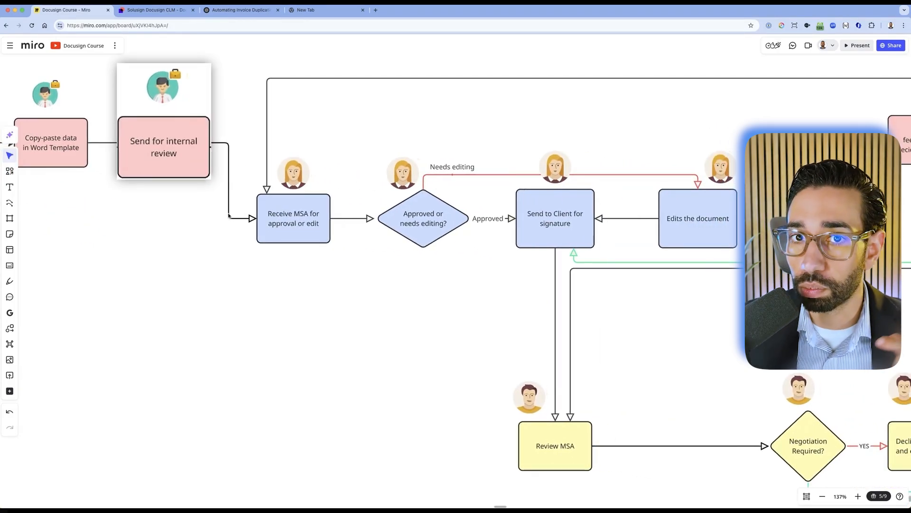
pyautogui.click(294, 223)
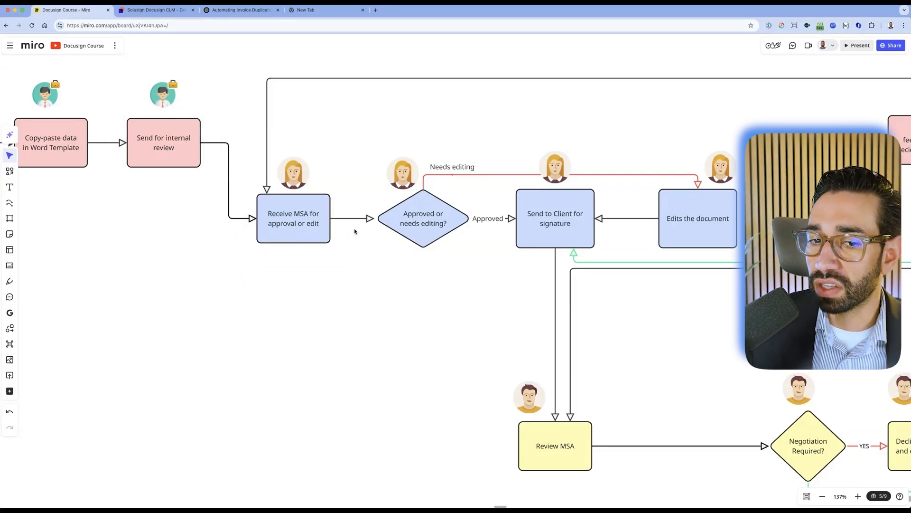
pyautogui.click(423, 218)
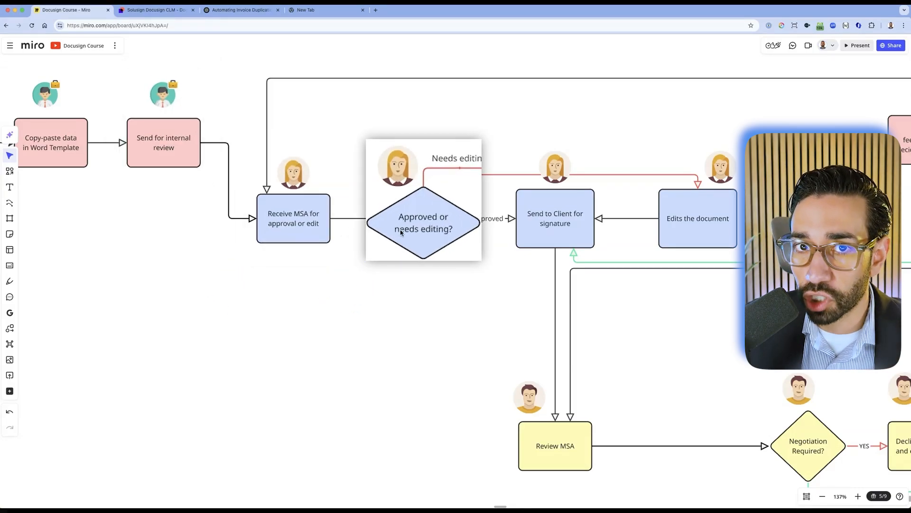
pyautogui.scroll(-3)
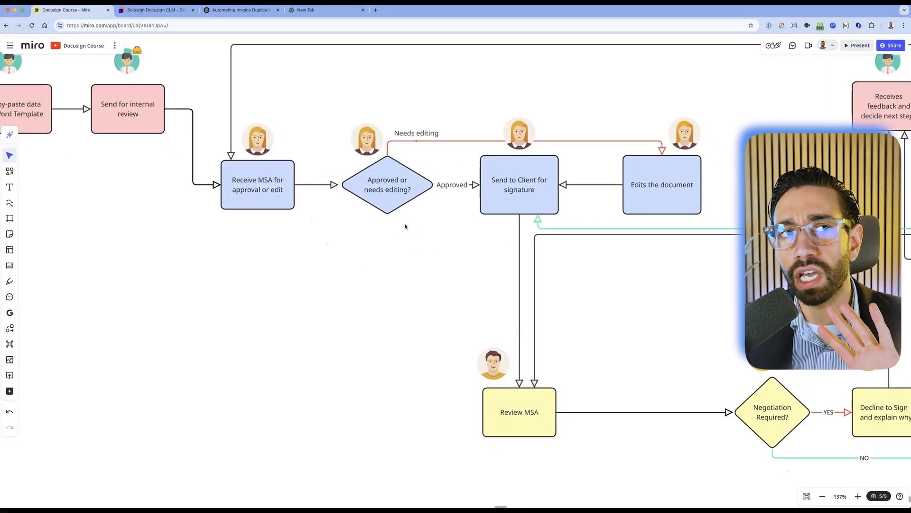
pyautogui.click(519, 185)
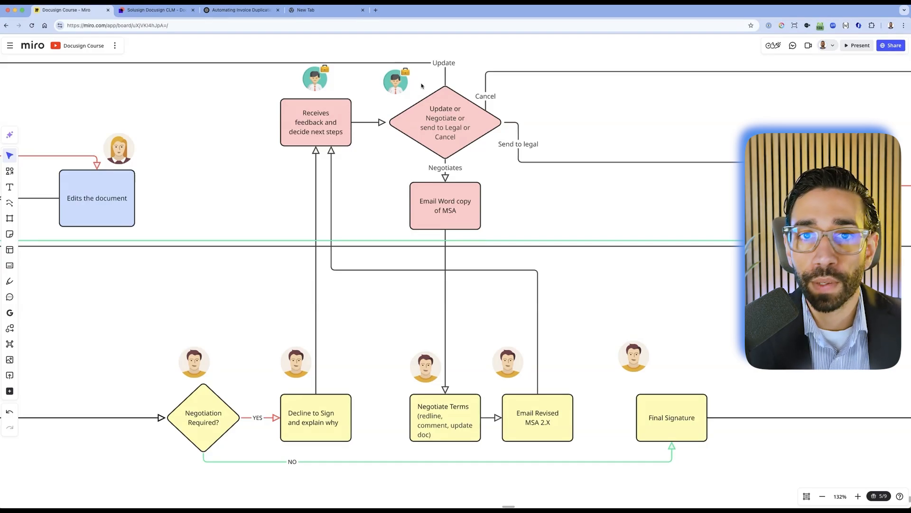
pyautogui.moveTo(466, 112)
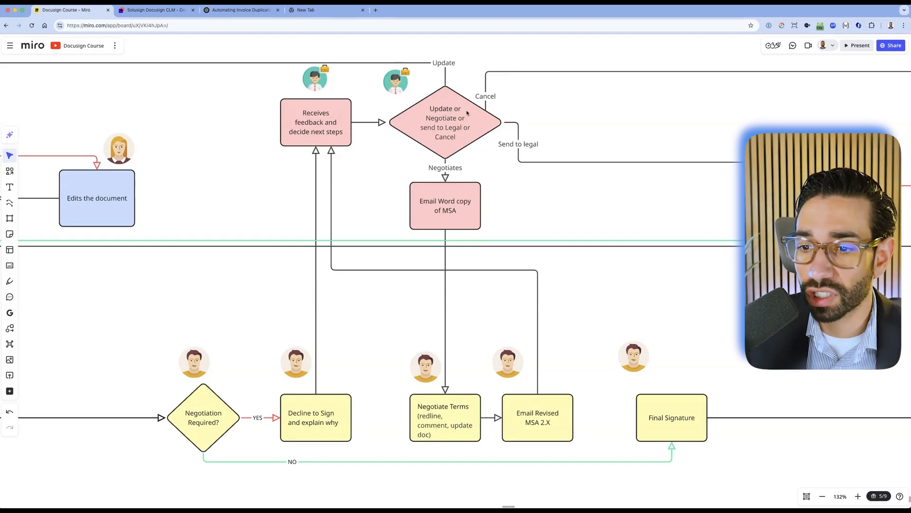
pyautogui.moveTo(555, 97)
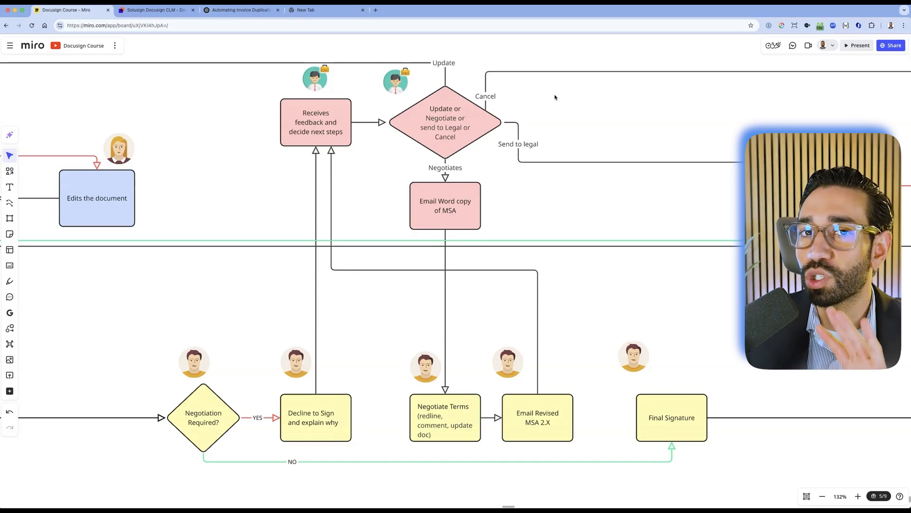
pyautogui.scroll(-3)
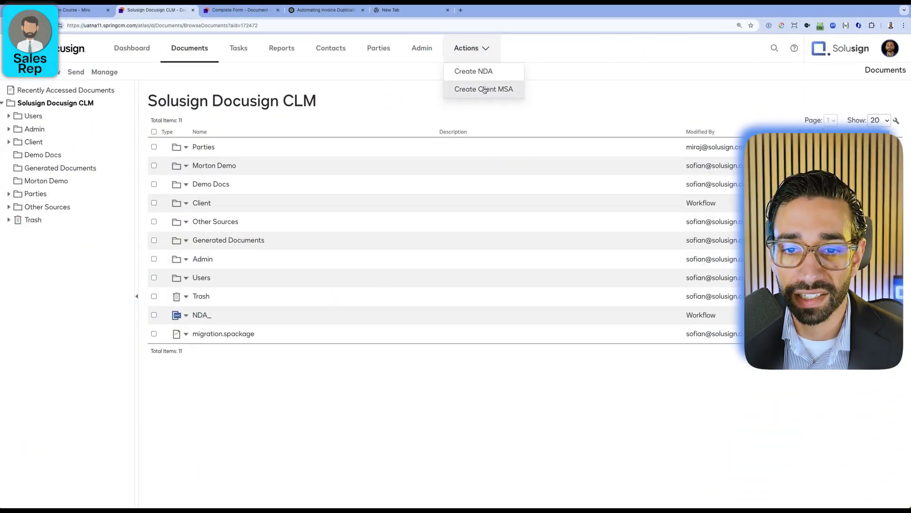
# Create a new Client MSA and set its Term of MSA to 2 Years
pyautogui.click(483, 88)
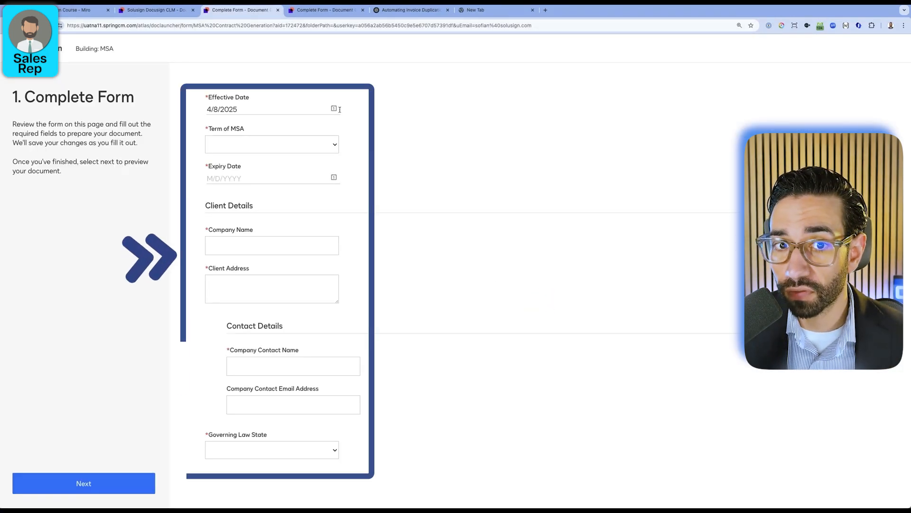
pyautogui.moveTo(334, 118)
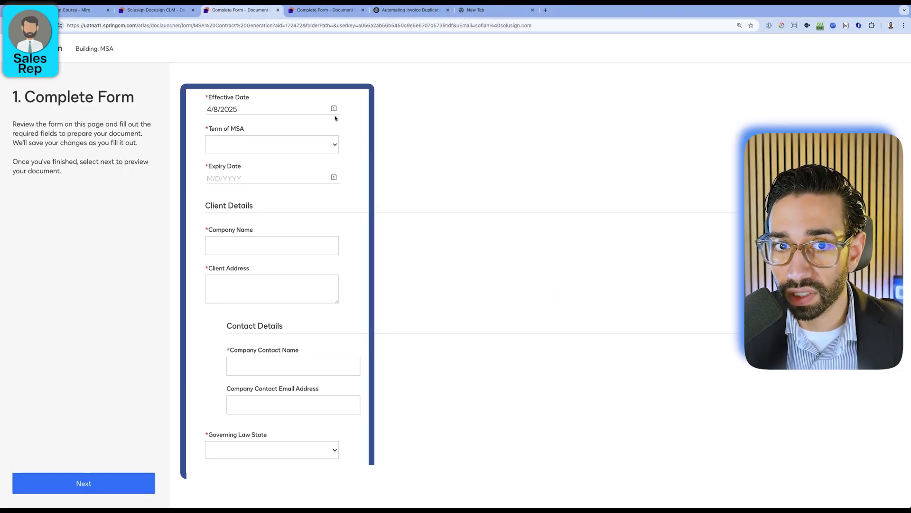
pyautogui.click(271, 144)
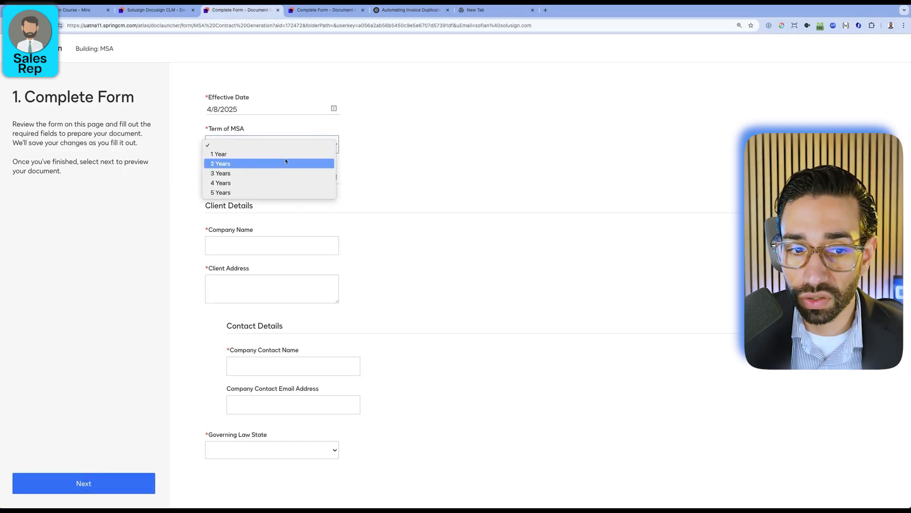
pyautogui.click(221, 163)
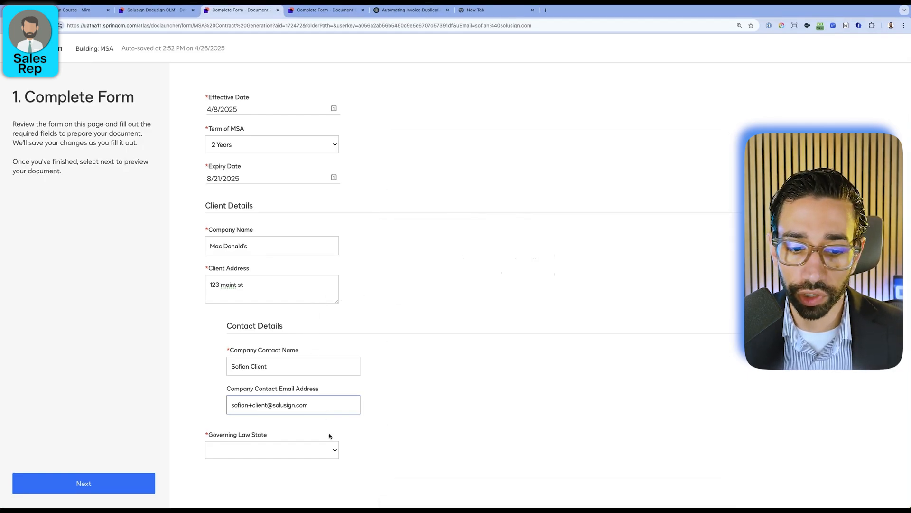
pyautogui.click(272, 450)
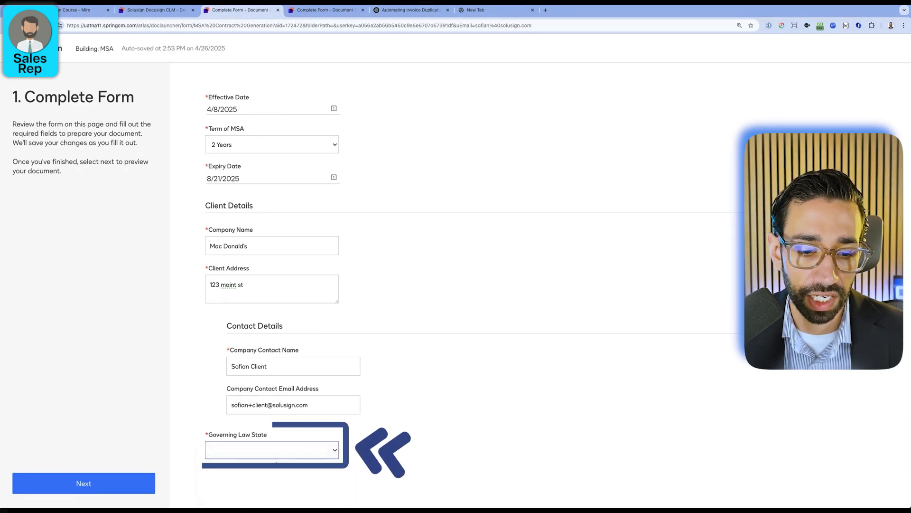
pyautogui.click(272, 450)
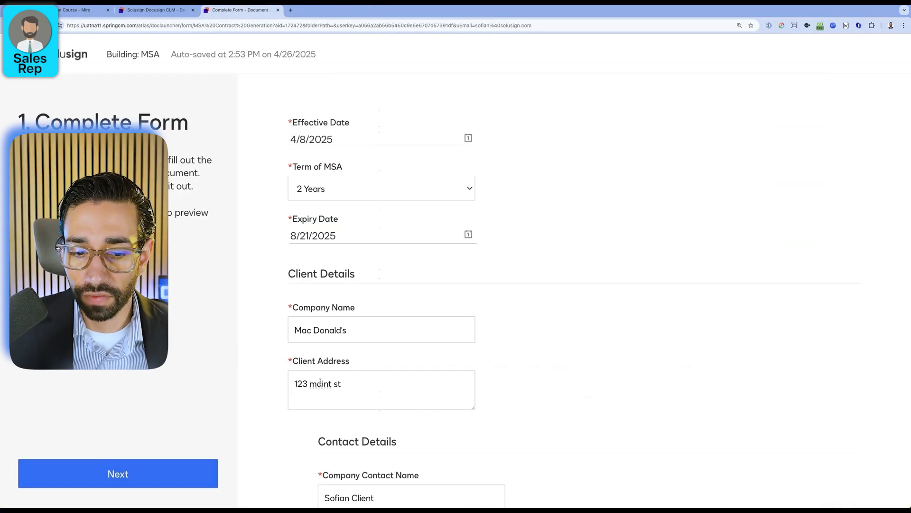
# Choose Nevada as the Governing Law State and scroll through the resulting form
pyautogui.click(381, 330)
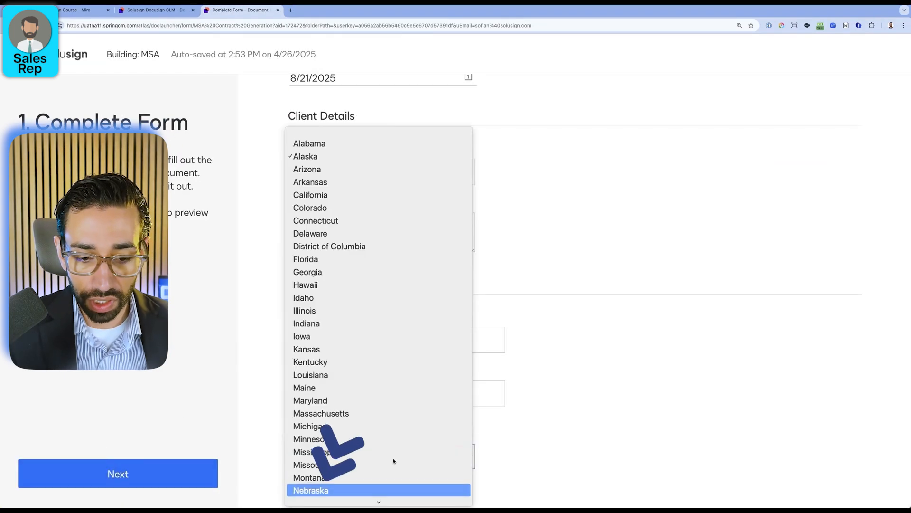
pyautogui.click(118, 473)
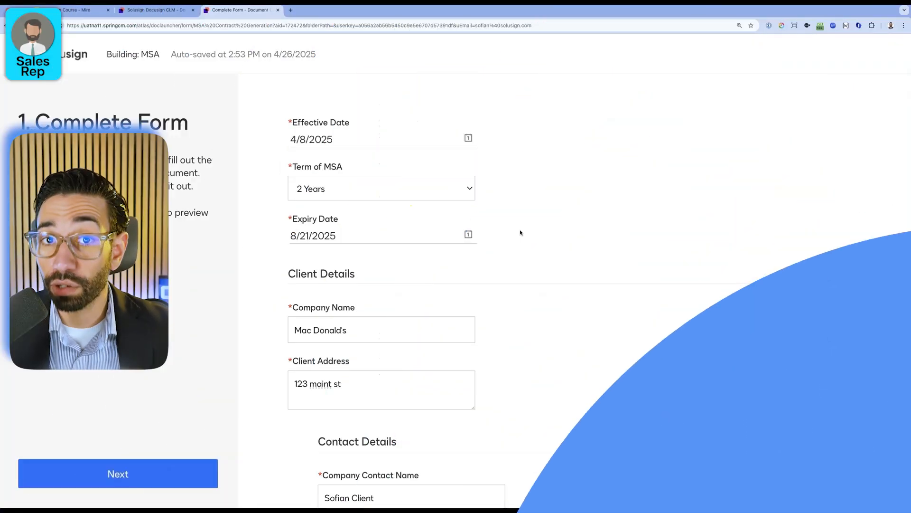
pyautogui.scroll(-3)
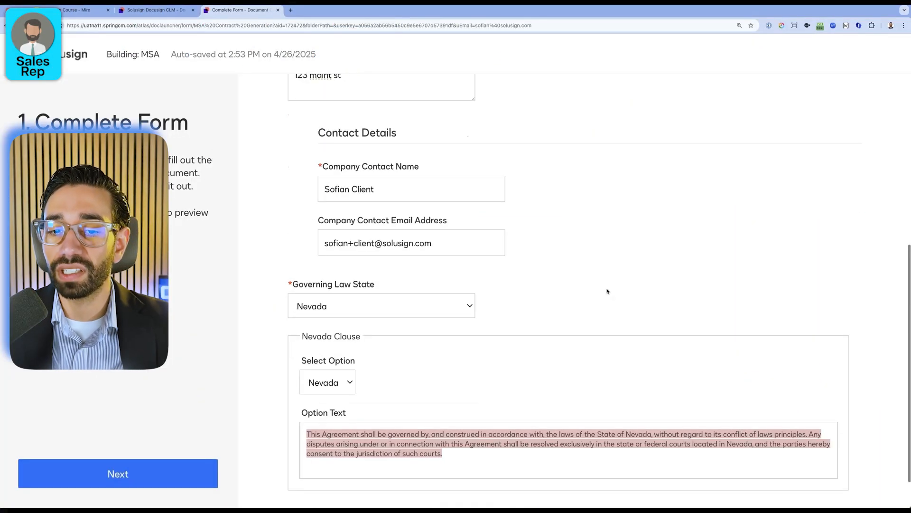
pyautogui.moveTo(409, 323)
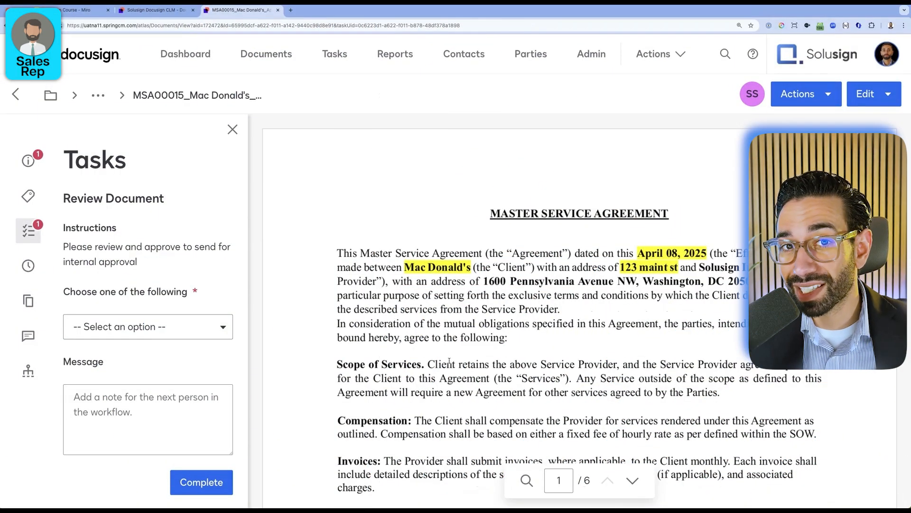
# Complete the review task as 'Send for internal approval' with note 'Please check that xyz is ok'
pyautogui.click(64, 8)
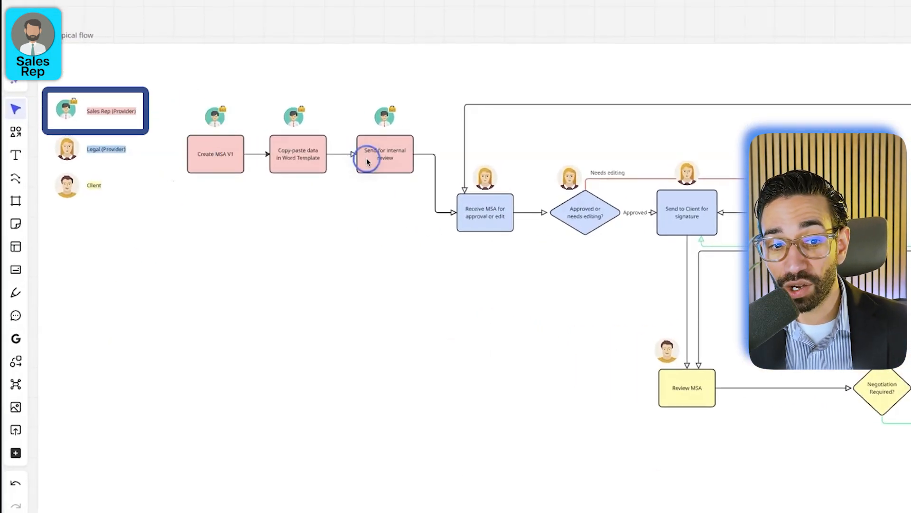
pyautogui.click(384, 154)
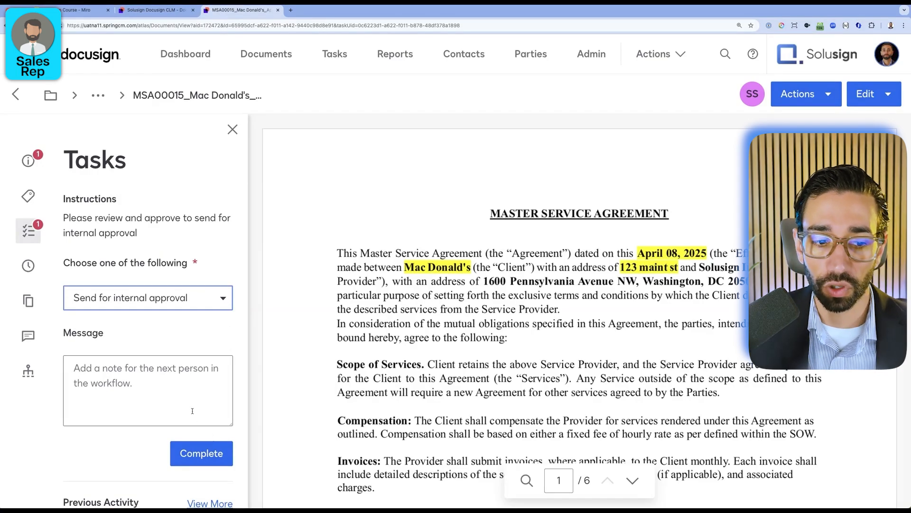
pyautogui.click(148, 389)
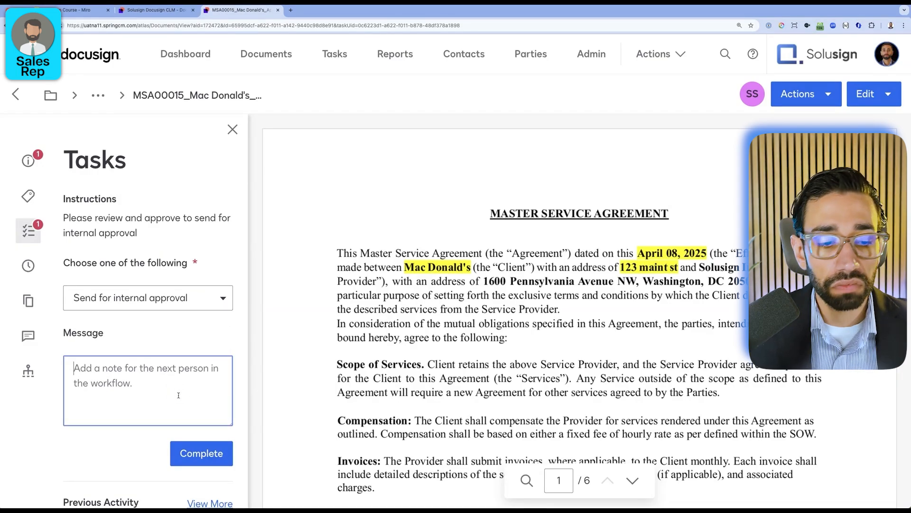
pyautogui.write('Please check that')
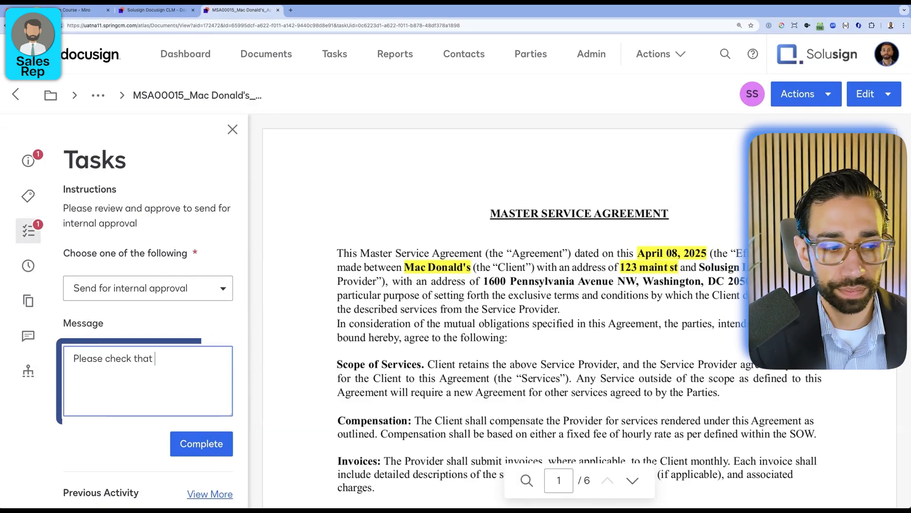
pyautogui.write('xyz is o')
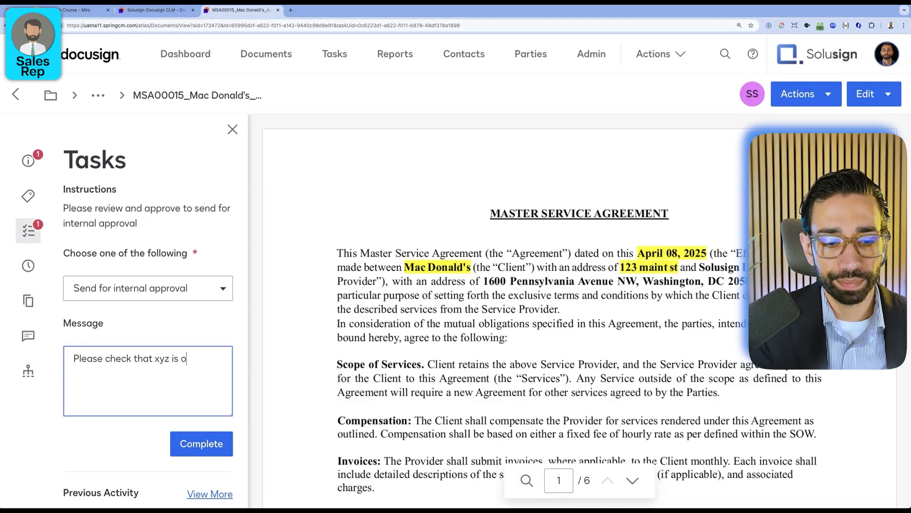
pyautogui.write('k')
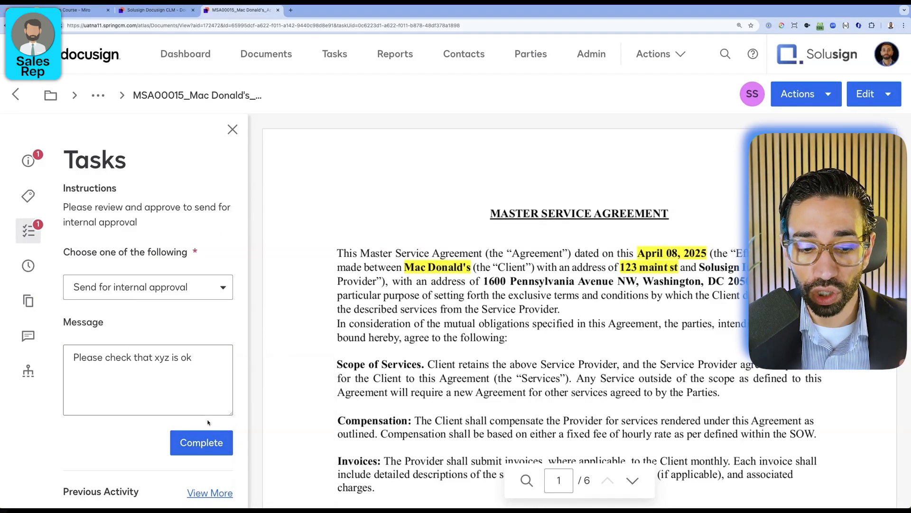
pyautogui.click(201, 443)
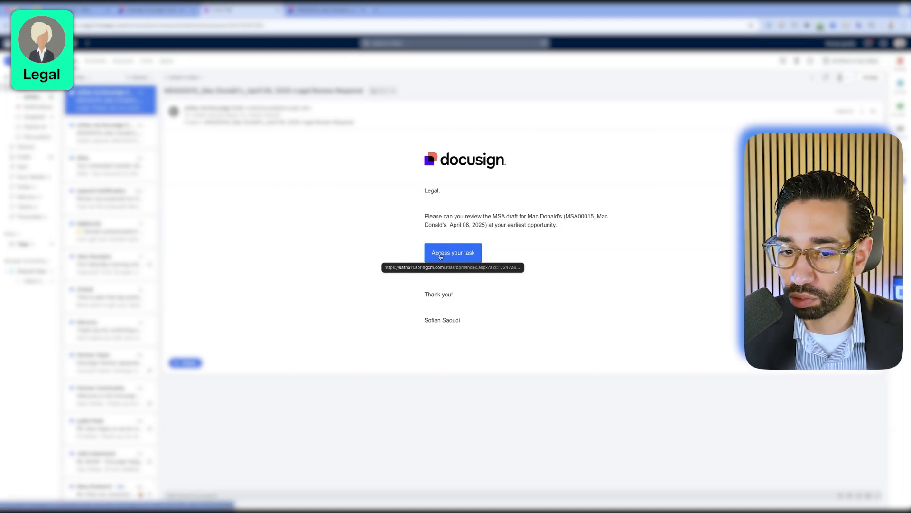
# Open Legal's review task from the email, then reach My Tasks via the Dashboard
pyautogui.click(452, 253)
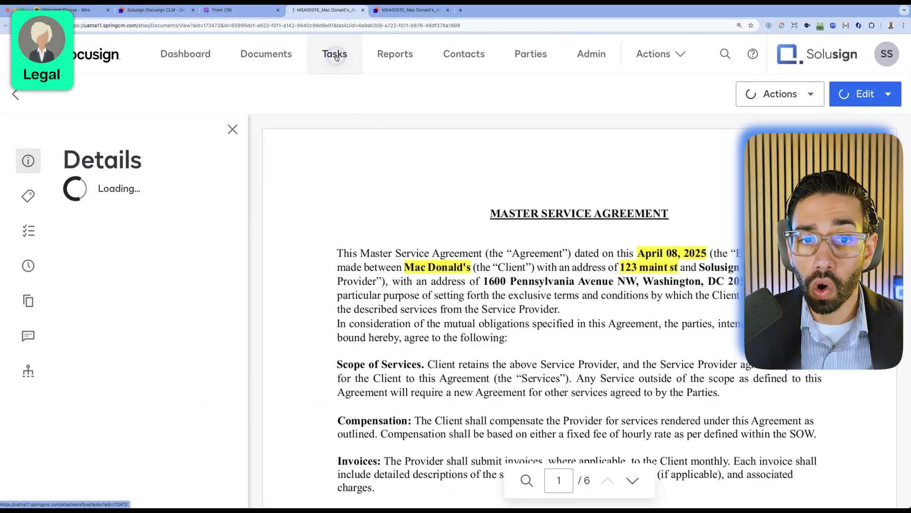
pyautogui.click(334, 53)
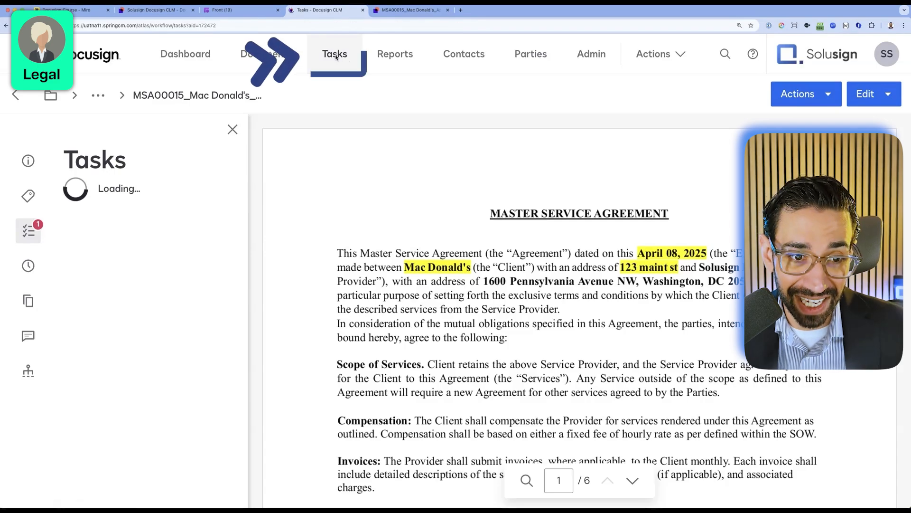
pyautogui.click(334, 54)
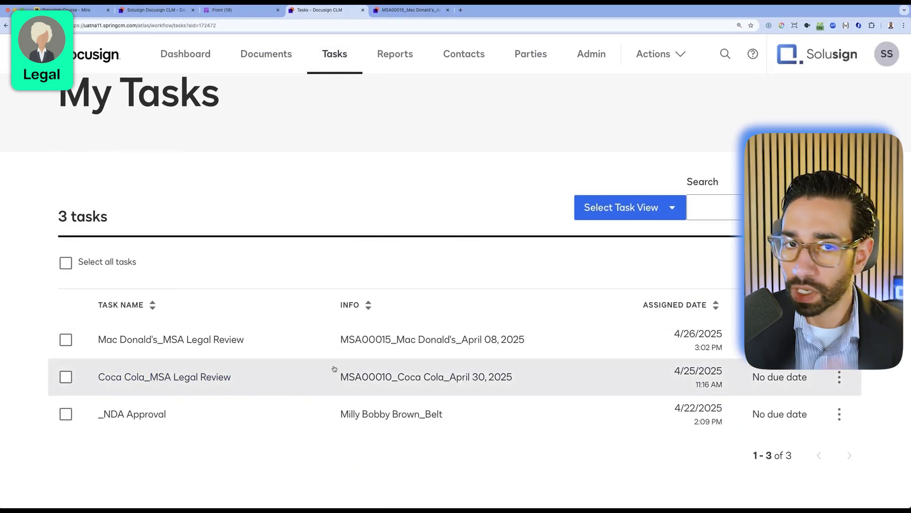
pyautogui.click(184, 54)
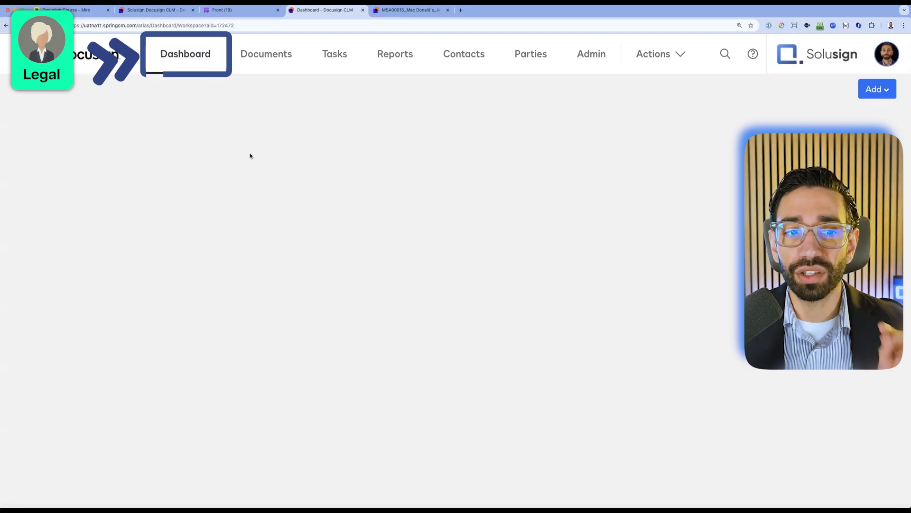
pyautogui.click(185, 53)
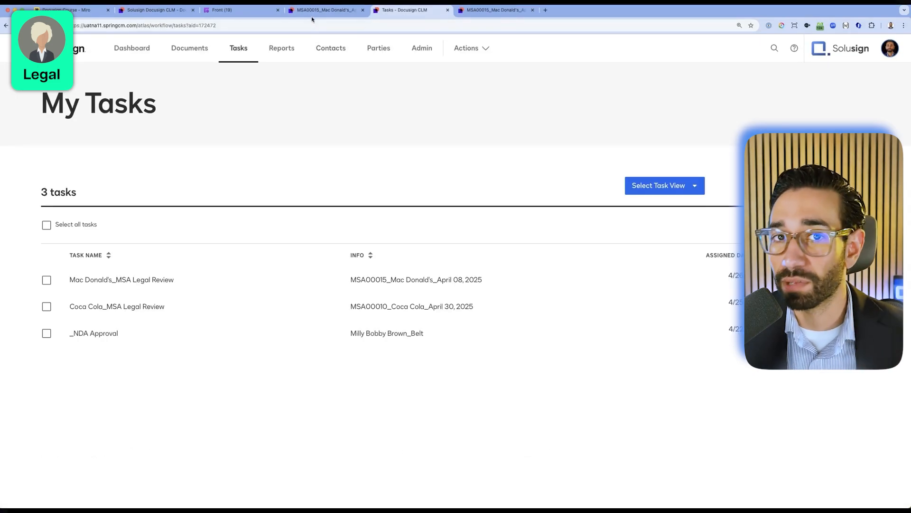
pyautogui.moveTo(323, 10)
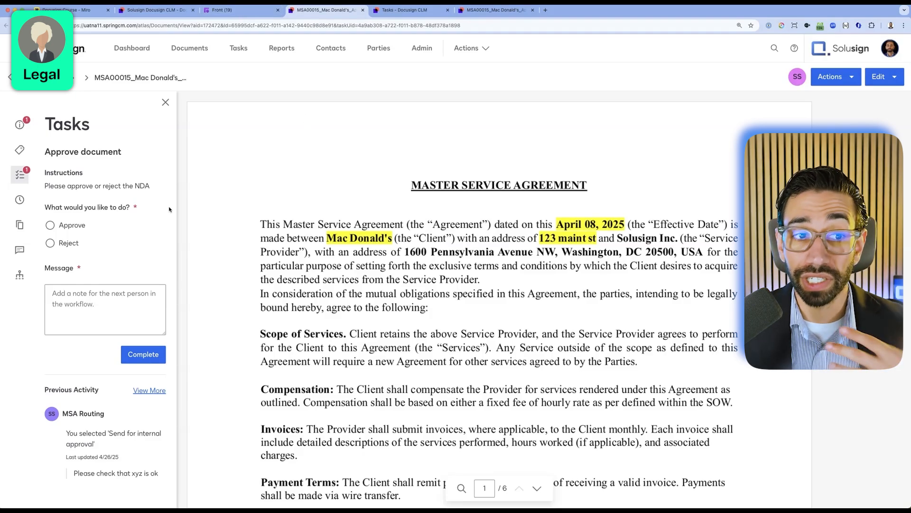
# Check the flowchart's legal approval step, then mark the MSA task Approve
pyautogui.click(67, 10)
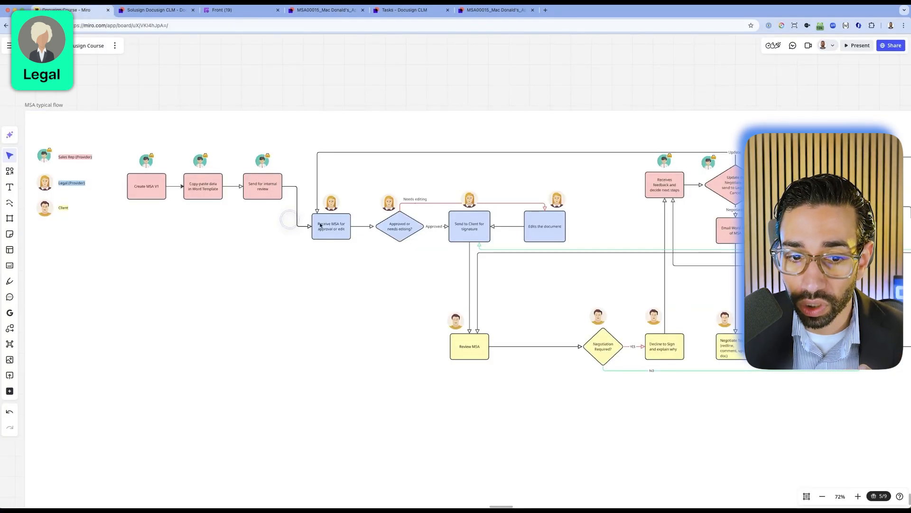
pyautogui.click(331, 225)
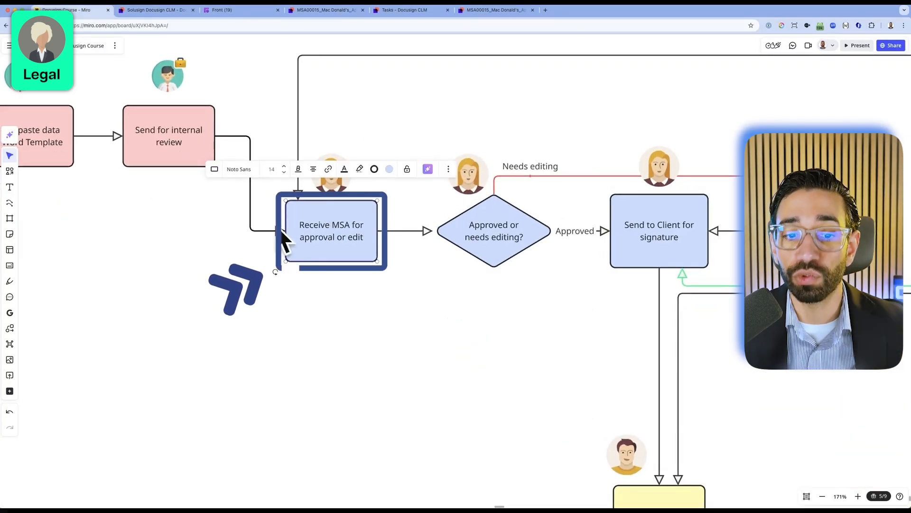
pyautogui.click(494, 9)
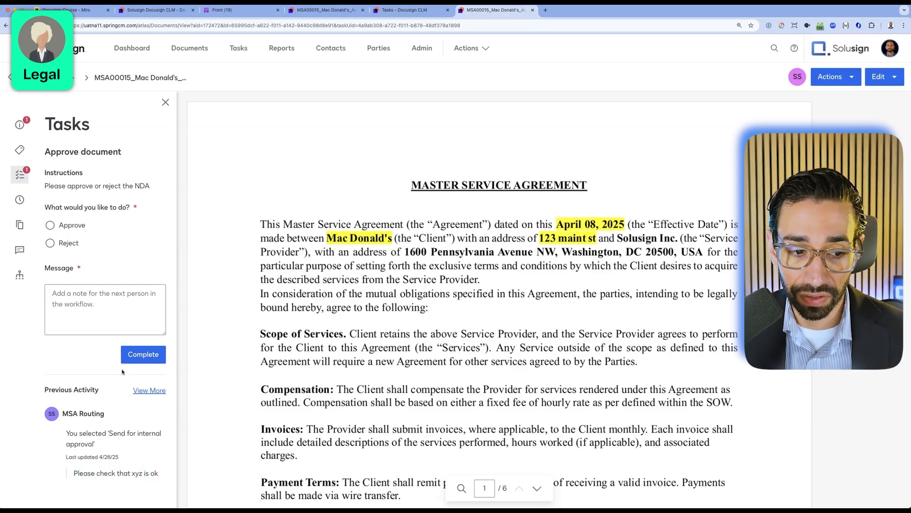
pyautogui.click(50, 225)
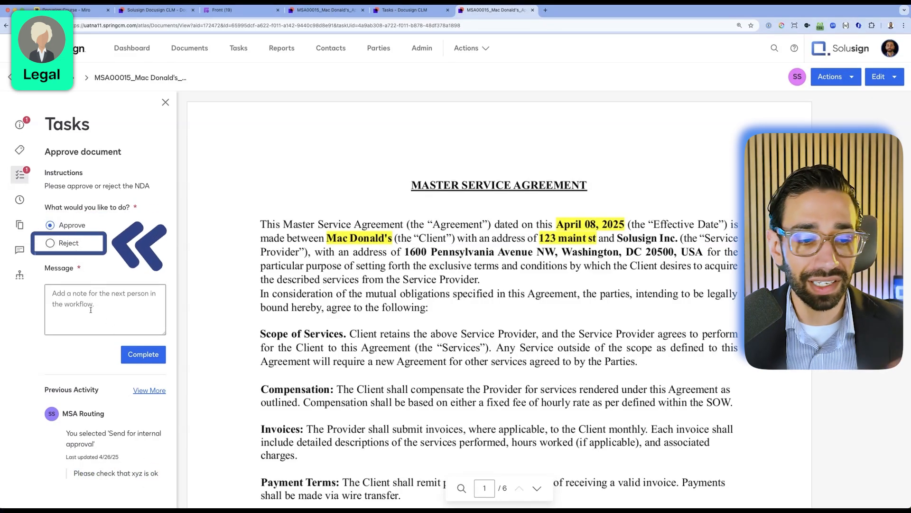
pyautogui.write('ap')
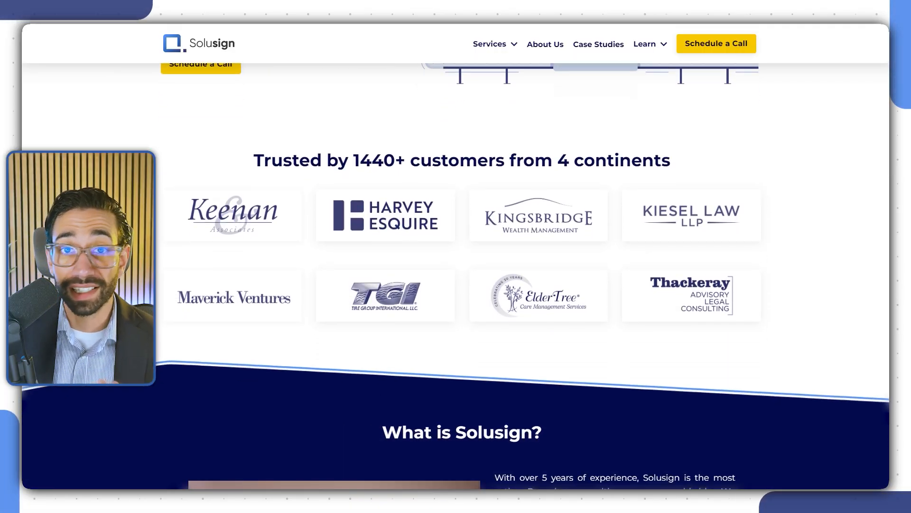
pyautogui.scroll(-3)
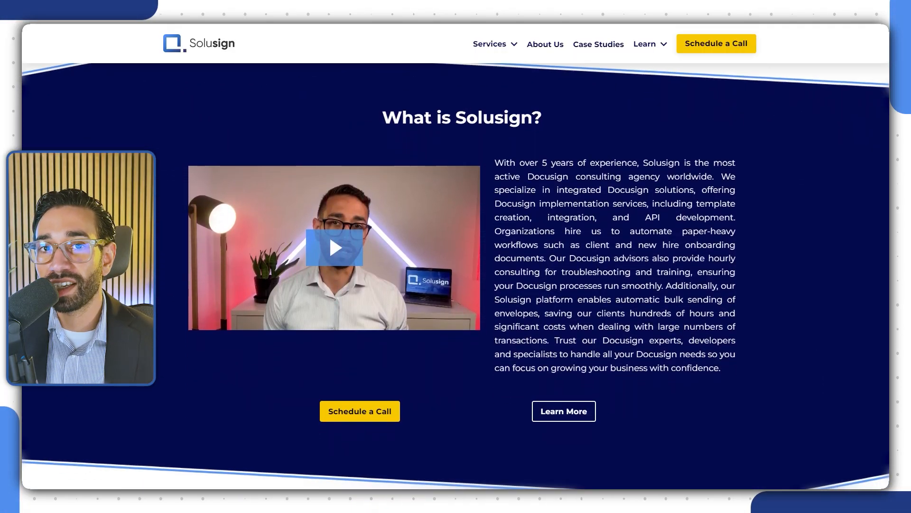
pyautogui.scroll(-3)
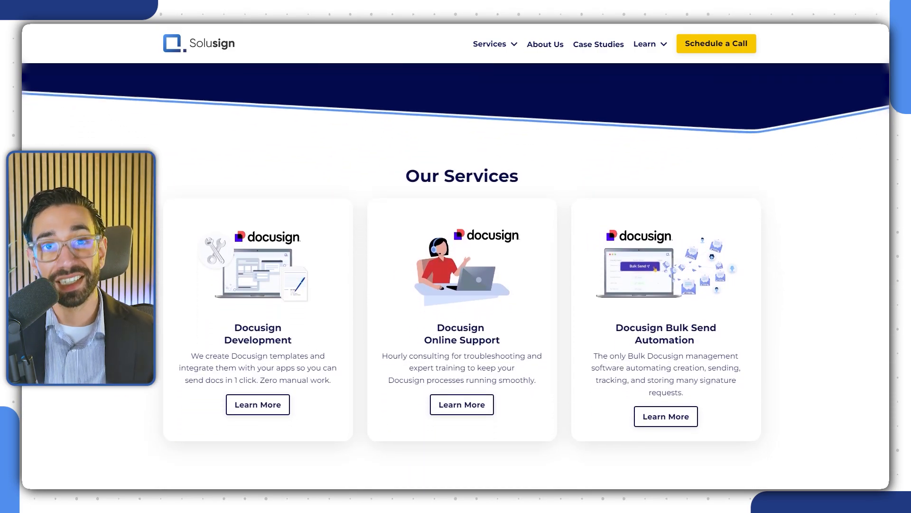
pyautogui.scroll(-3)
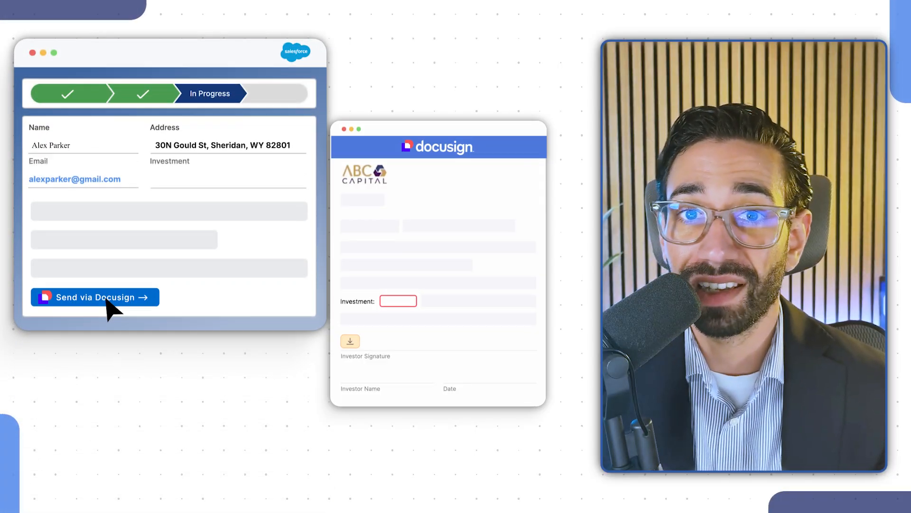
pyautogui.click(94, 297)
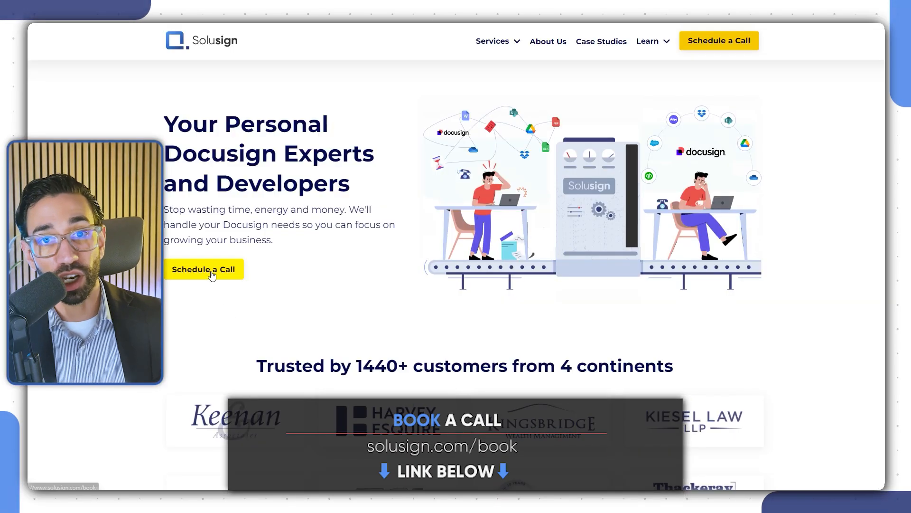
# Book a Docusign Development call from Solusign's Schedule a Call page
pyautogui.click(204, 269)
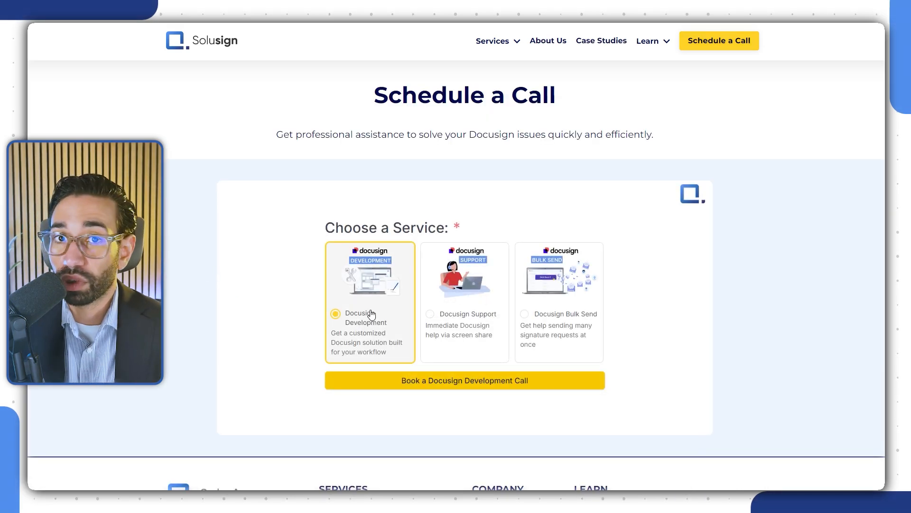
pyautogui.click(464, 380)
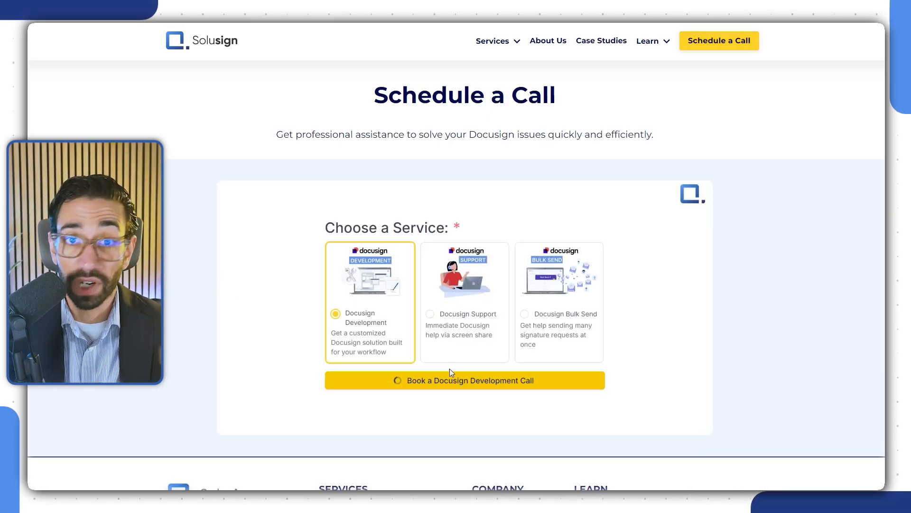
pyautogui.click(464, 380)
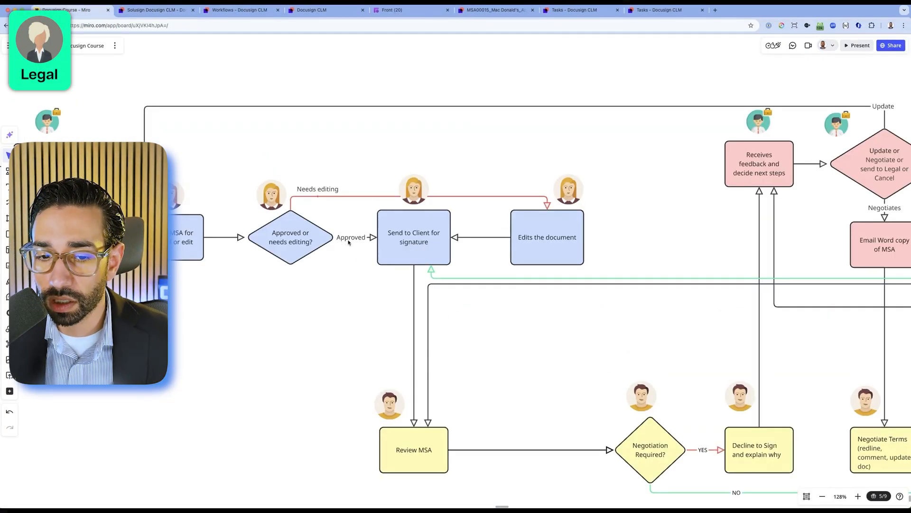
# Review the Miro flowchart, then move to the MSA Contract Routing V1 workflow designer
pyautogui.click(413, 237)
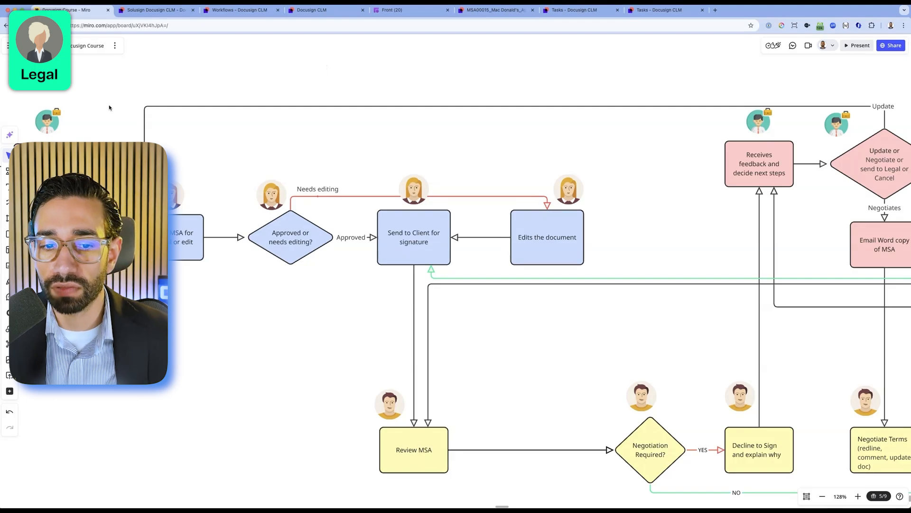
pyautogui.click(312, 10)
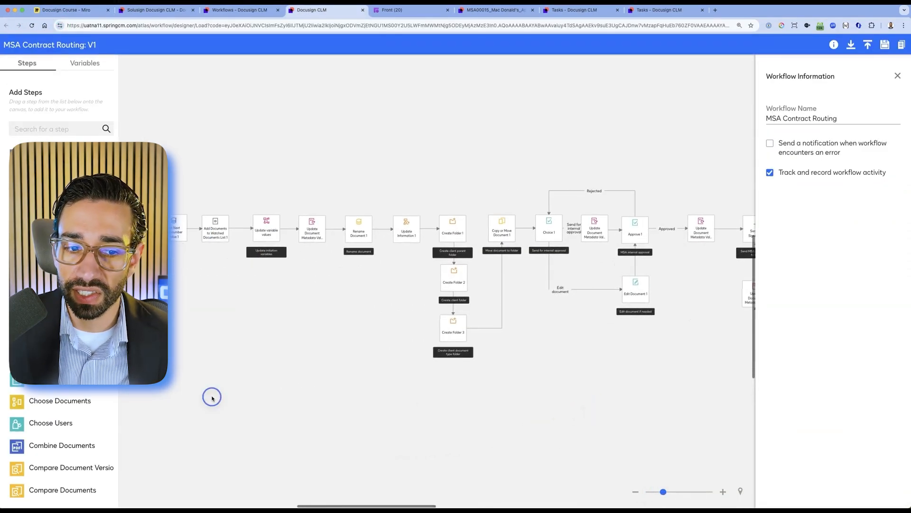
# Add a Group named Creation and a second group named 'Legal approve'
pyautogui.write('grou')
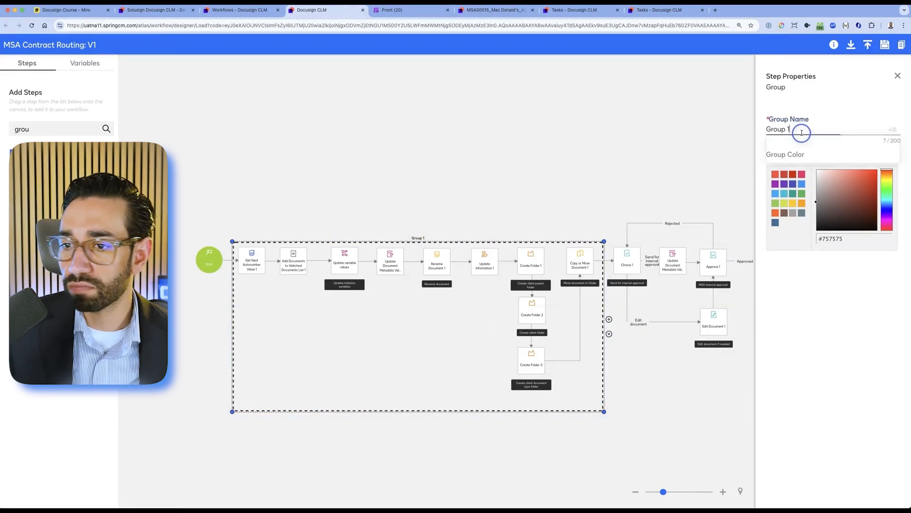
pyautogui.write('Creation')
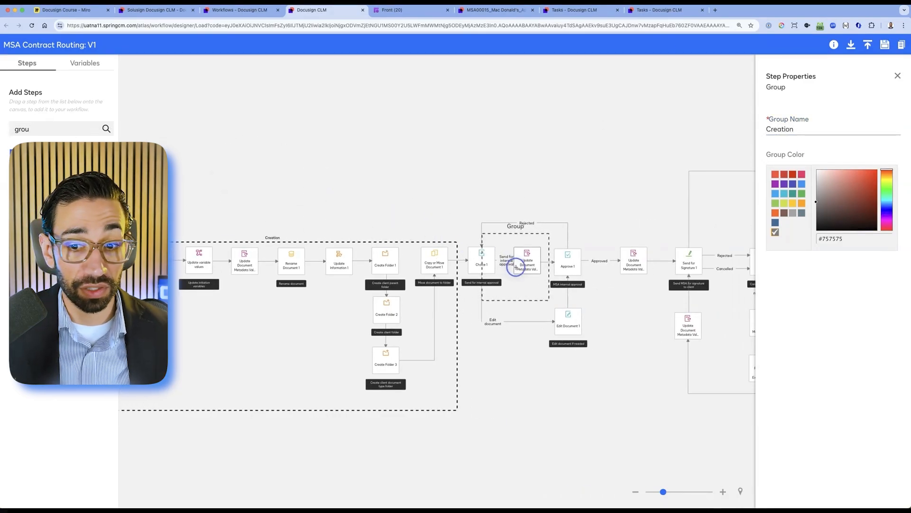
pyautogui.click(826, 129)
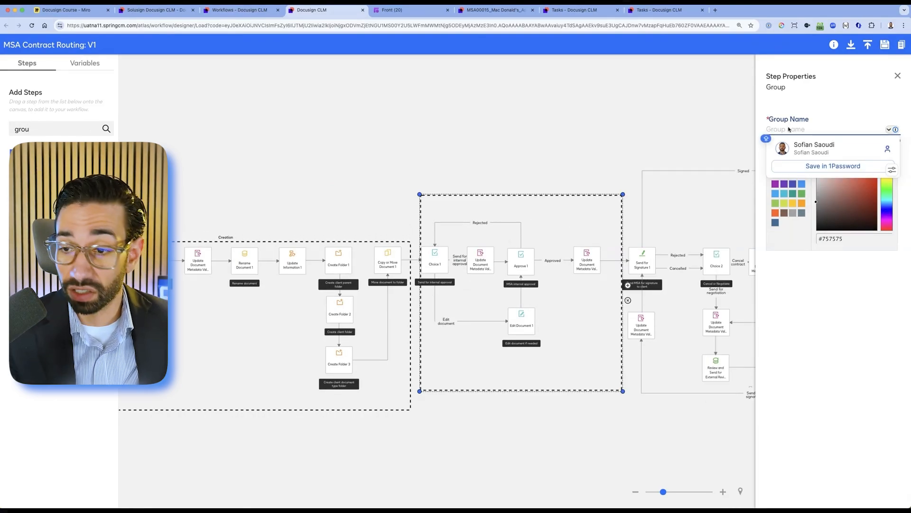
pyautogui.write('Legal approve')
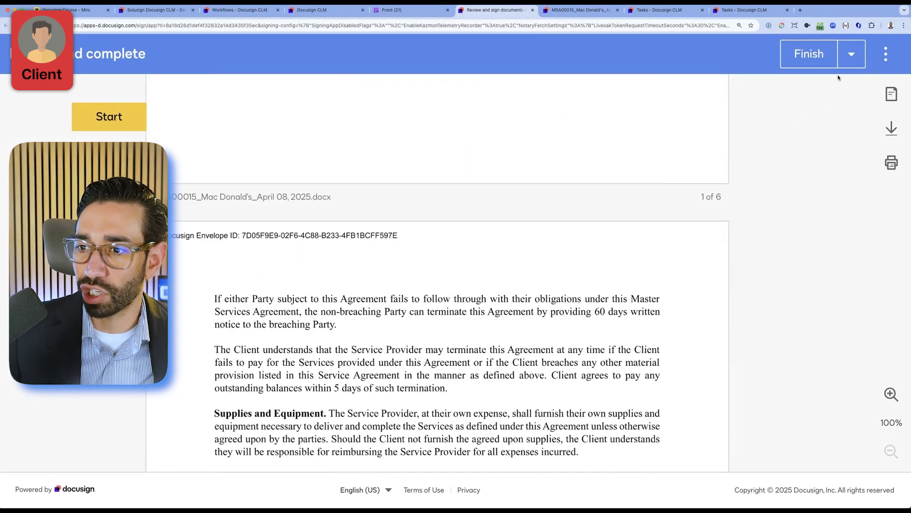
# Choose Decline to Sign from the menu beside Finish
pyautogui.click(851, 54)
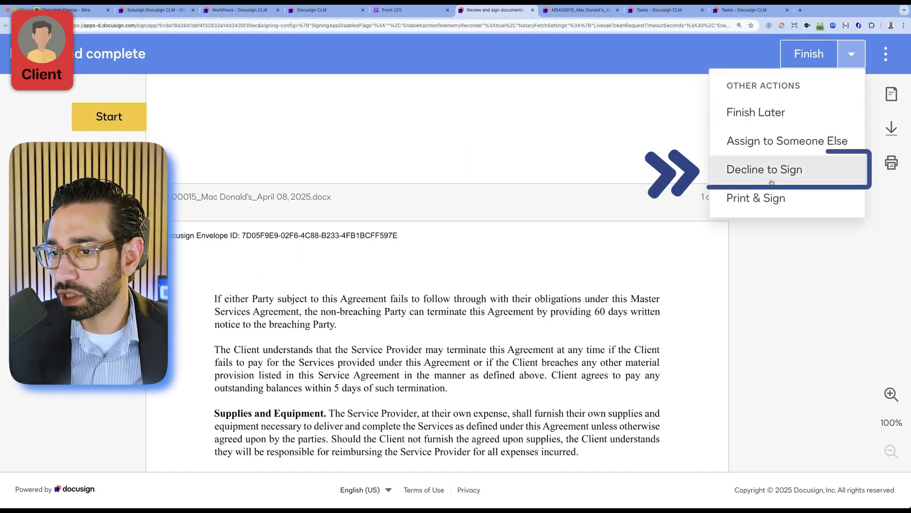
pyautogui.click(764, 169)
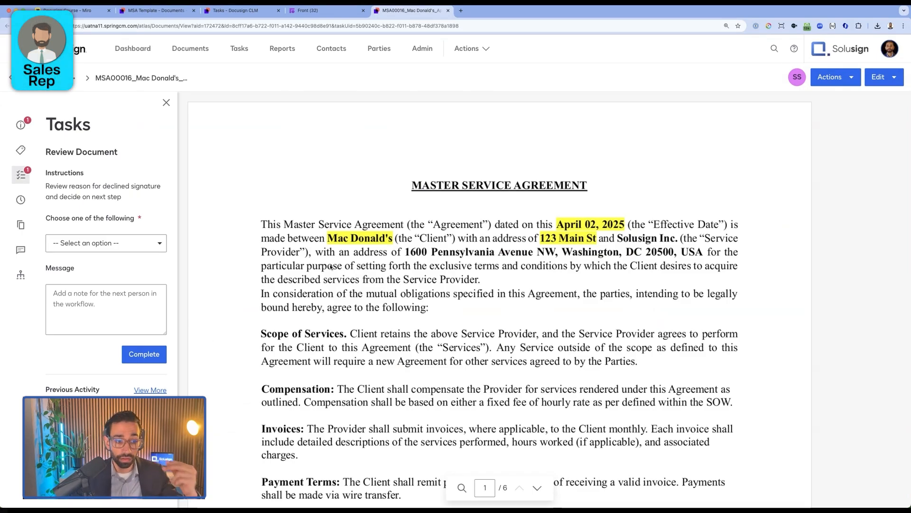
# Send the declined MSA for negotiation with a message and open the attached Word copy
pyautogui.click(323, 11)
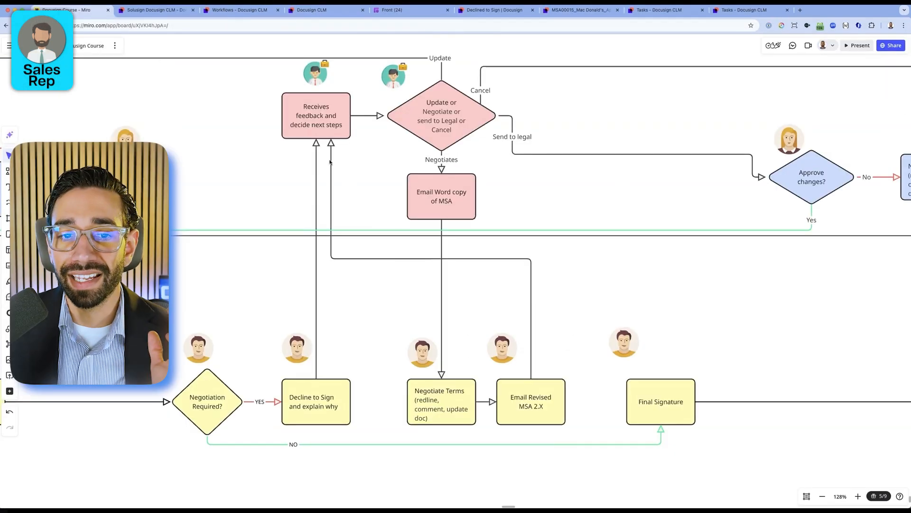
pyautogui.click(316, 115)
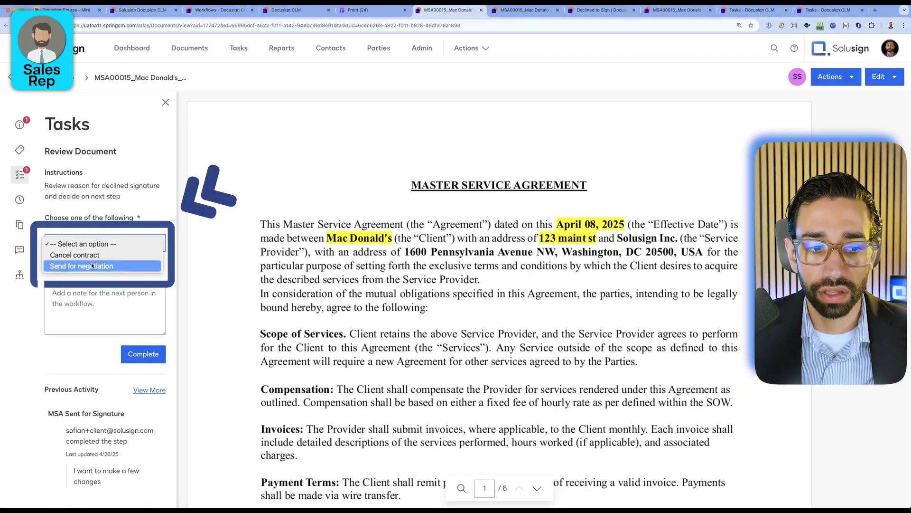
pyautogui.click(82, 265)
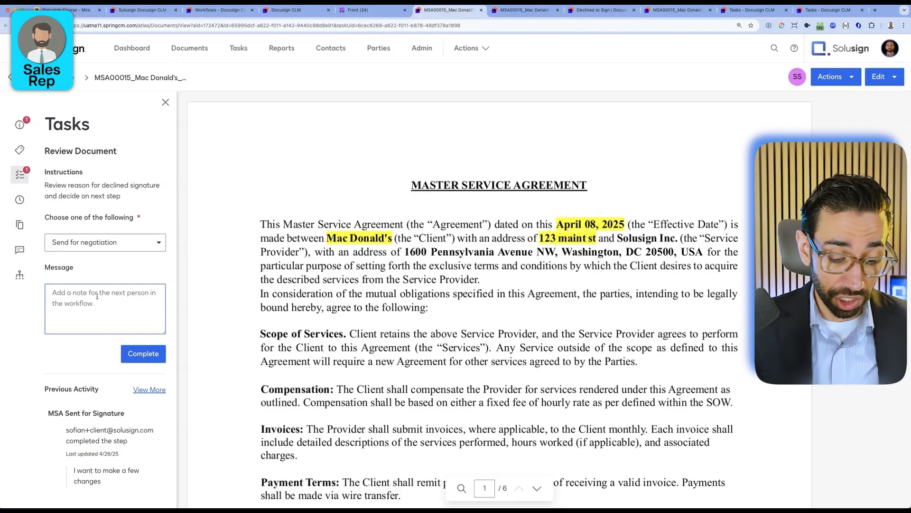
pyautogui.write('Please red')
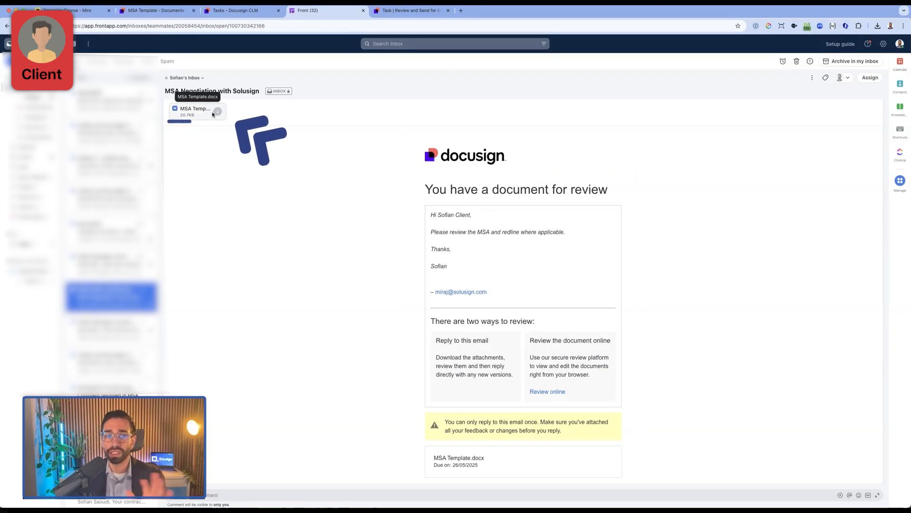
pyautogui.click(324, 10)
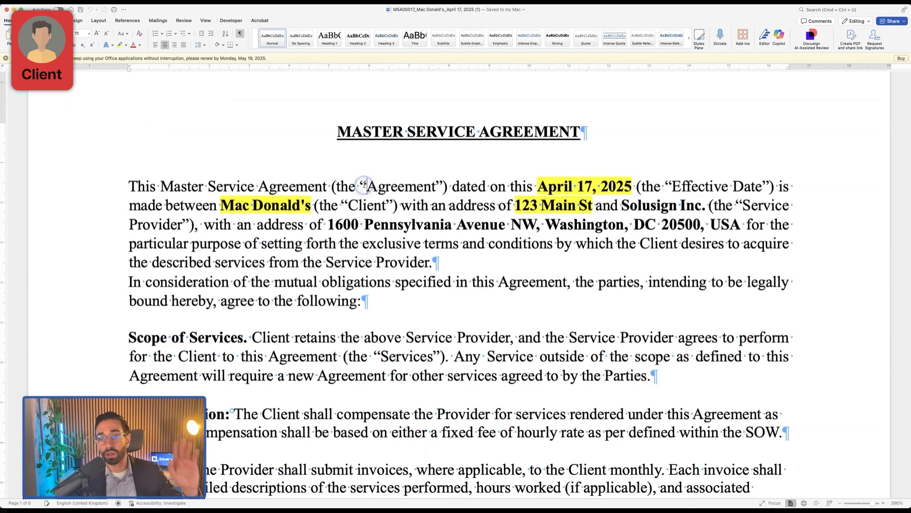
# Change the MSA term to 1 year and payment to within 60 days, then save the client-revised file
pyautogui.scroll(-3)
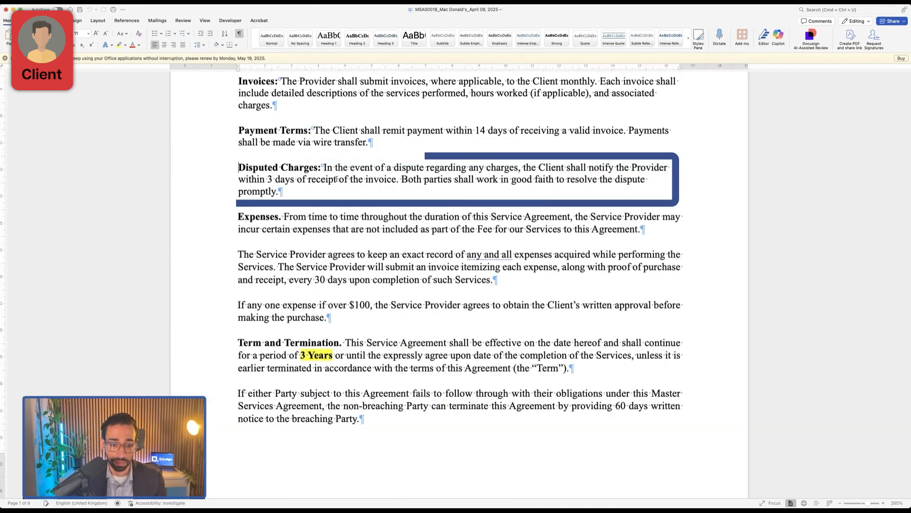
pyautogui.scroll(-3)
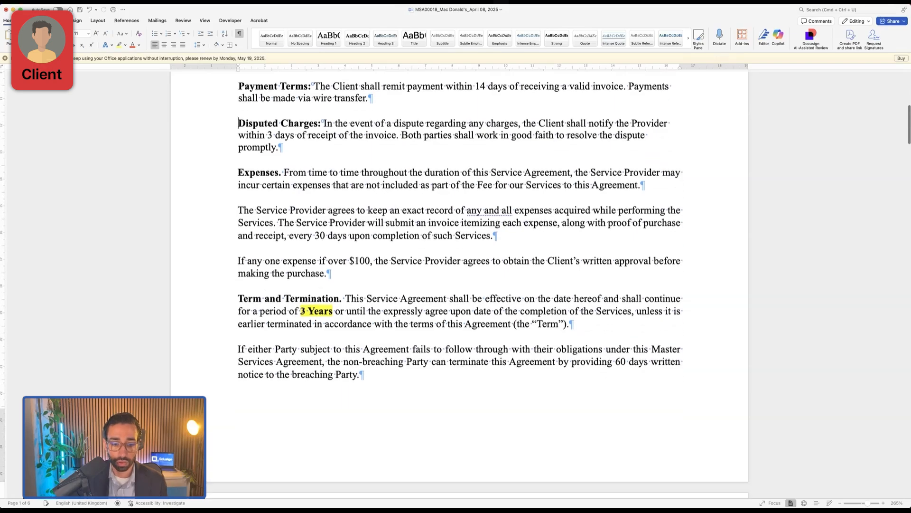
pyautogui.write('1')
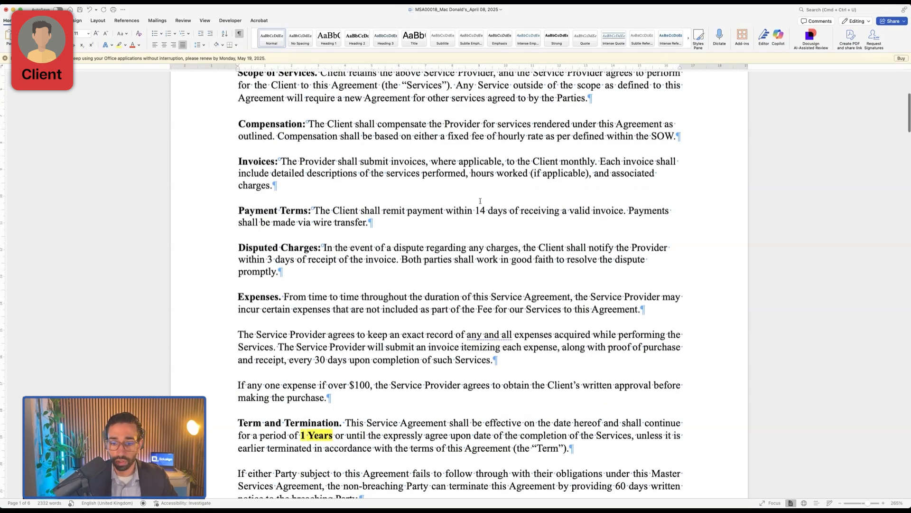
pyautogui.doubleClick(480, 210)
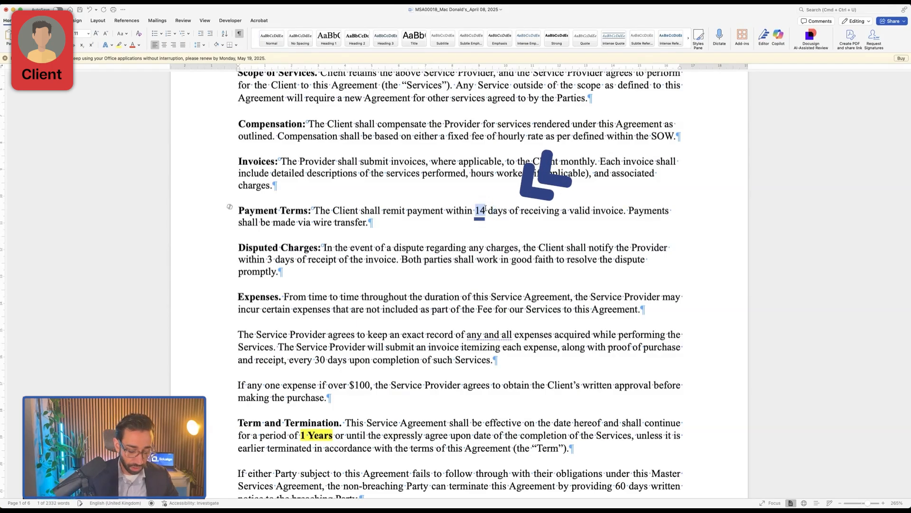
pyautogui.scroll(-3)
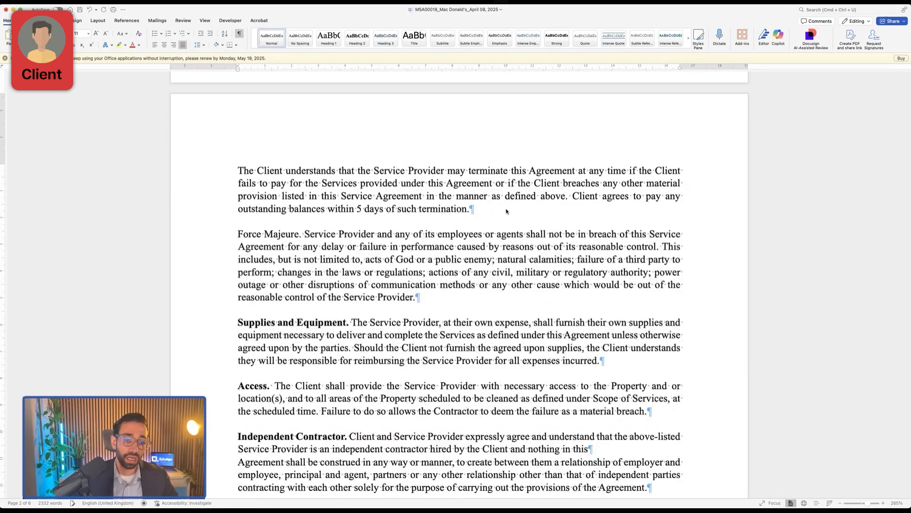
pyautogui.doubleClick(270, 234)
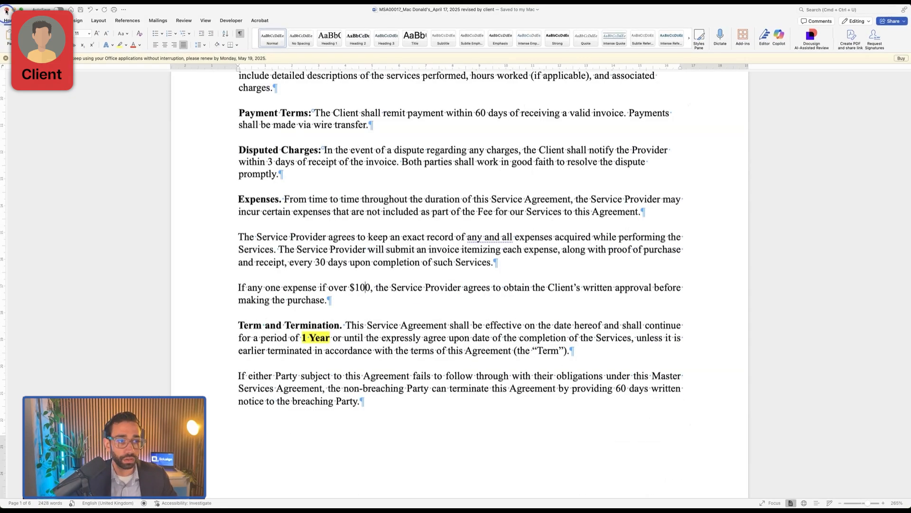
# Attach the 'revised by client' MSA docx to the Front reply and send it
pyautogui.click(327, 11)
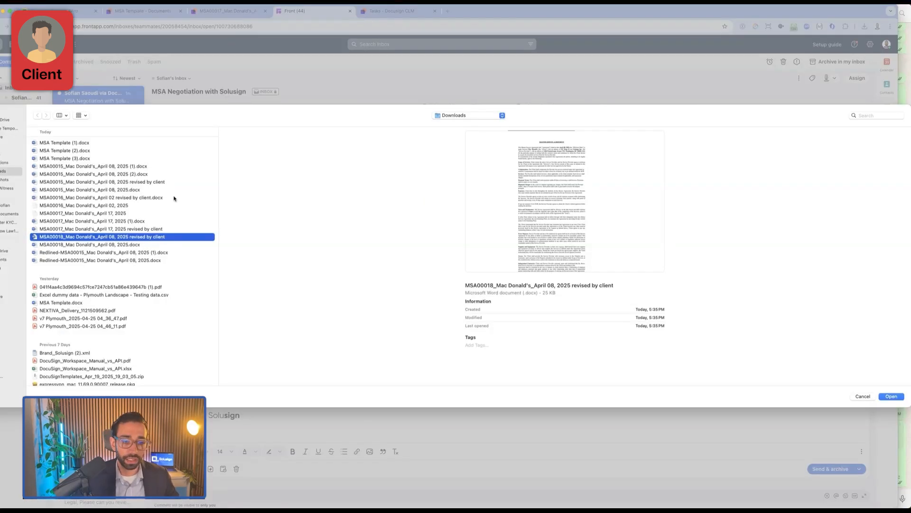
pyautogui.click(863, 396)
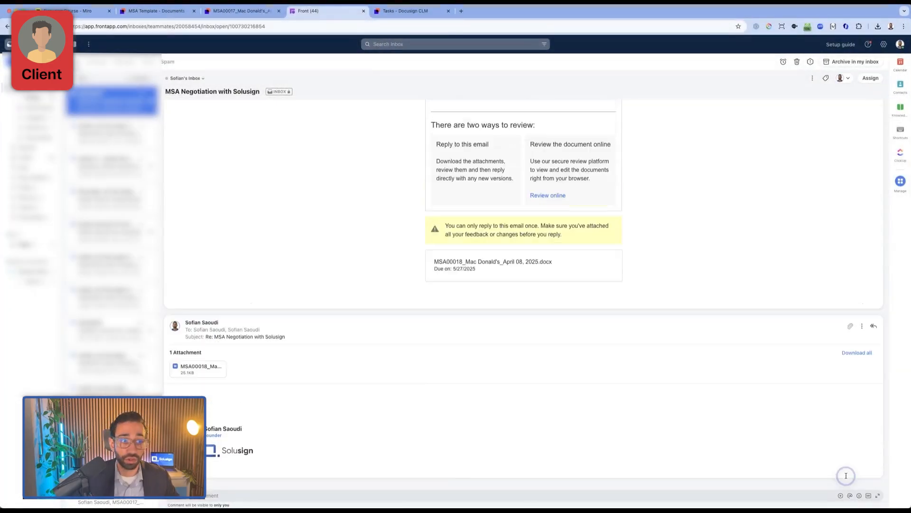
pyautogui.click(70, 11)
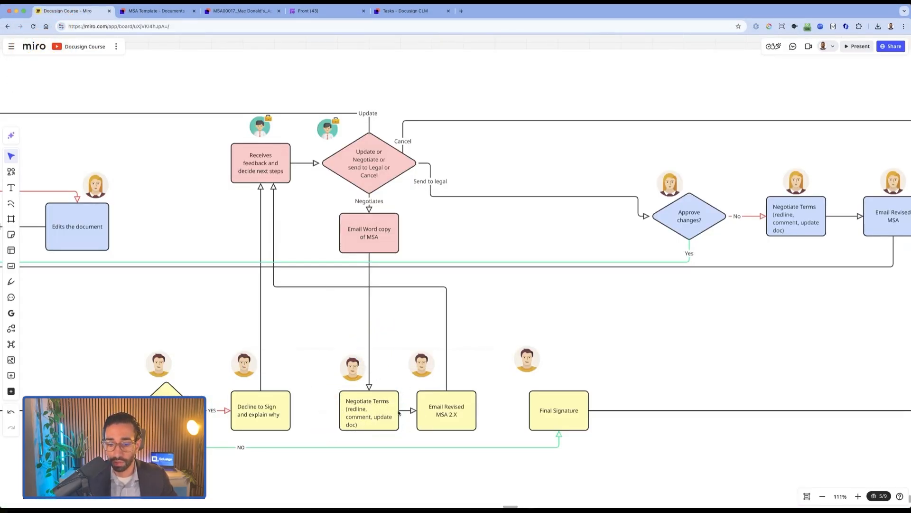
pyautogui.click(445, 410)
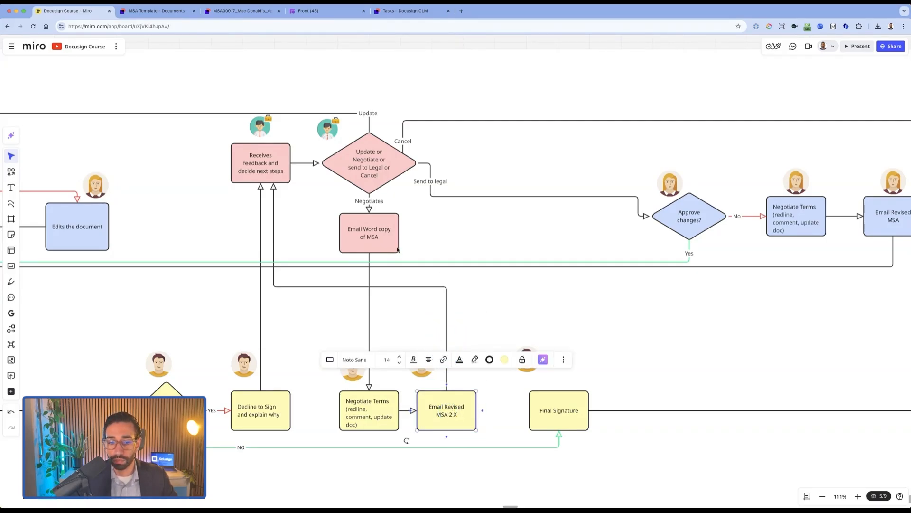
pyautogui.moveTo(316, 10)
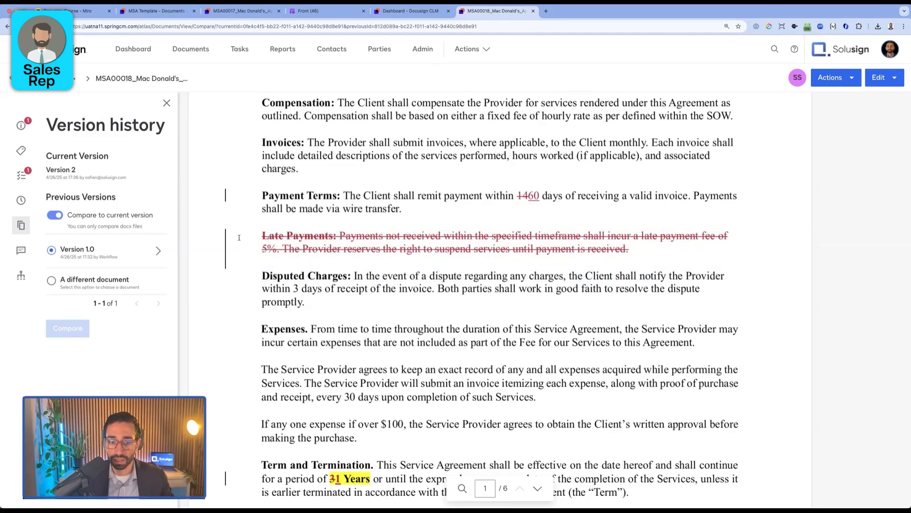
# Compare the client's redlines against Version 1.0 and select 'Send for internal review' in Tasks
pyautogui.click(617, 248)
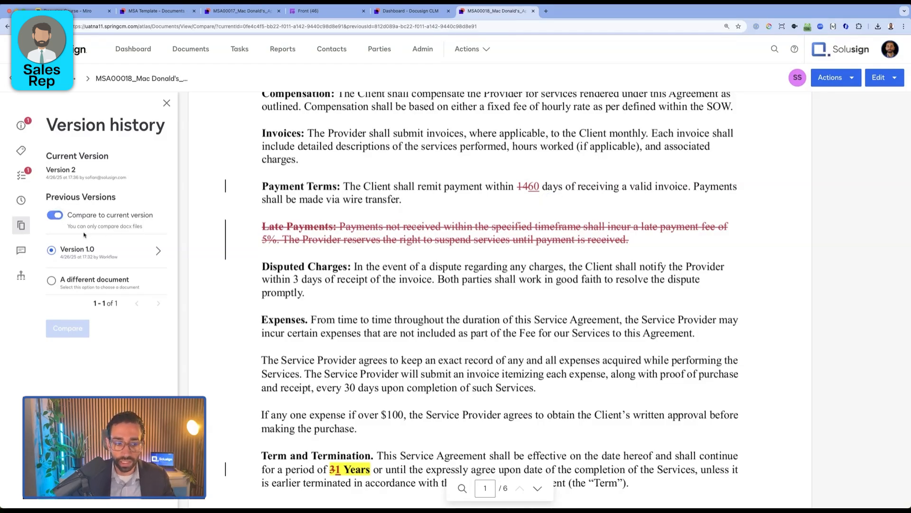
pyautogui.moveTo(21, 174)
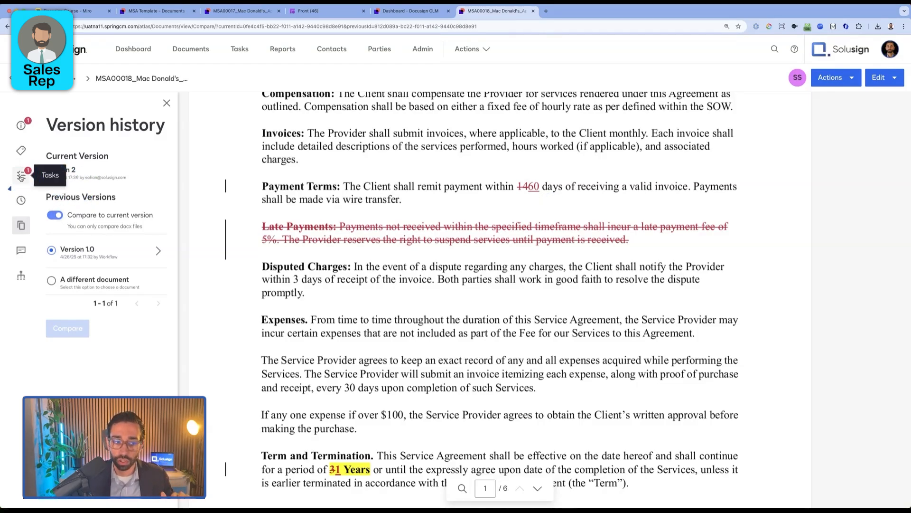
pyautogui.click(21, 175)
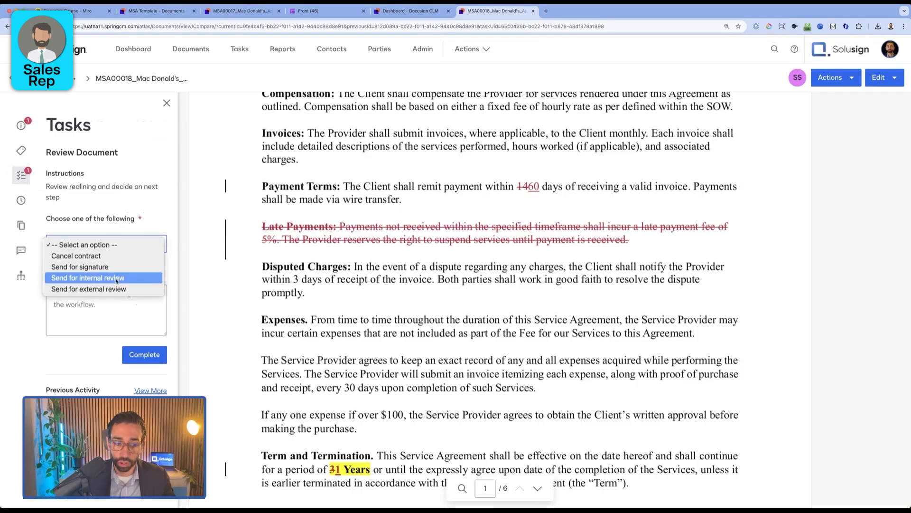
pyautogui.click(88, 277)
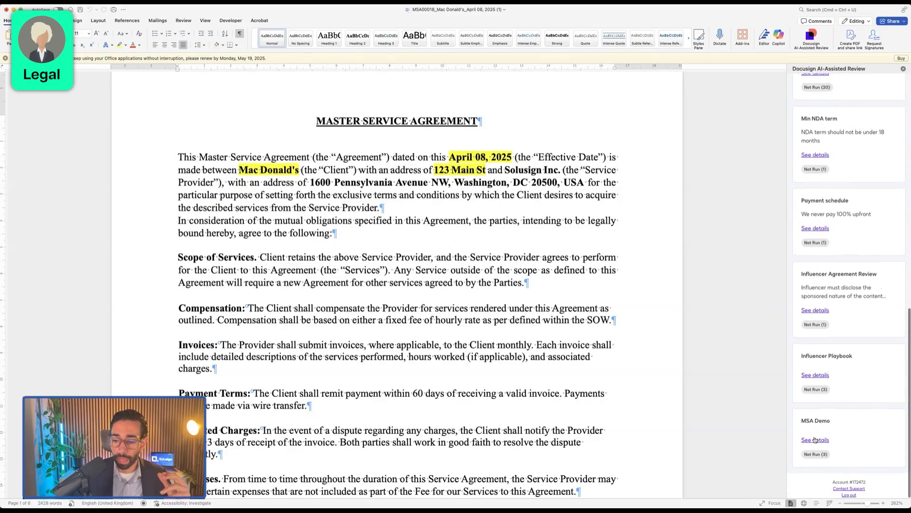
# Run all MSA Demo playbook rules in the AI-Assisted Review pane
pyautogui.click(815, 440)
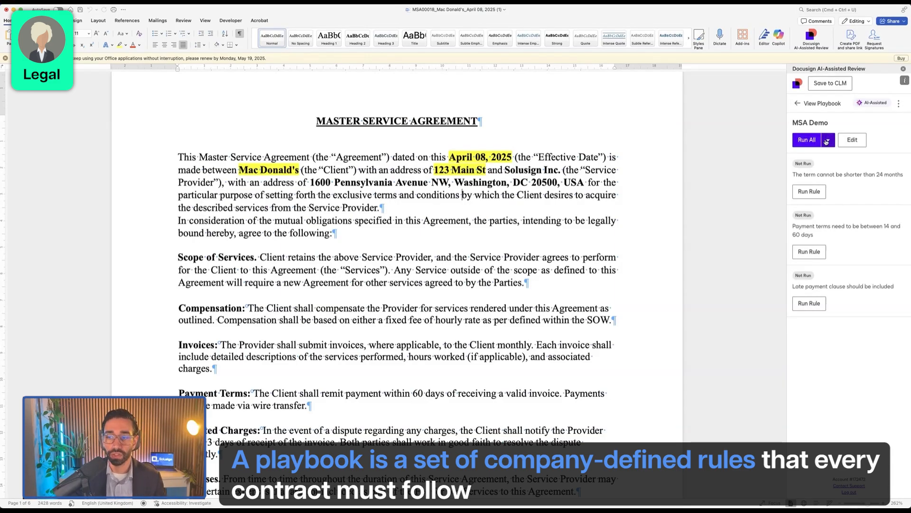
pyautogui.click(807, 140)
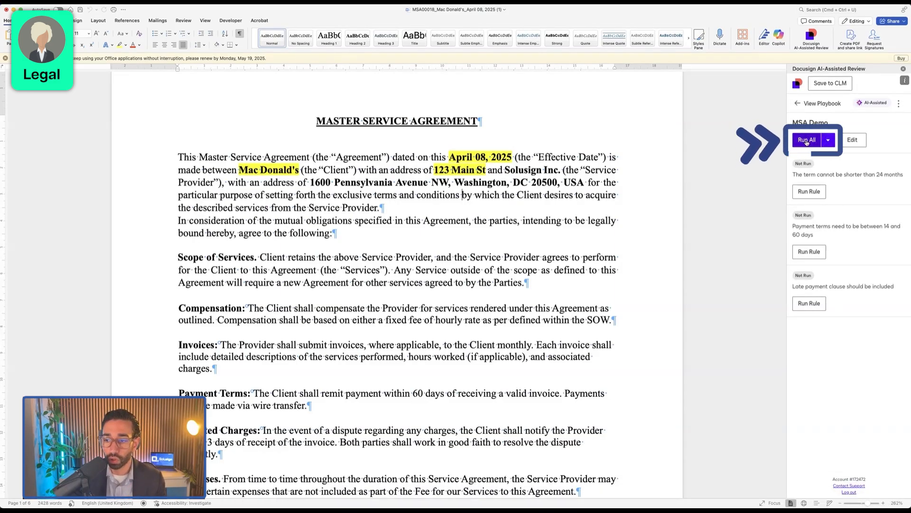
pyautogui.click(807, 139)
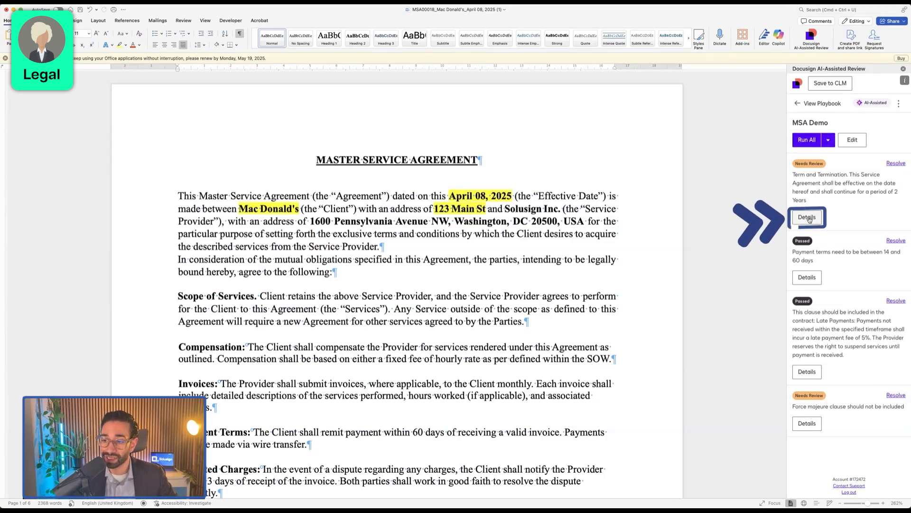
# Apply the suggested 2-year term wording for the flagged Term rule
pyautogui.click(807, 217)
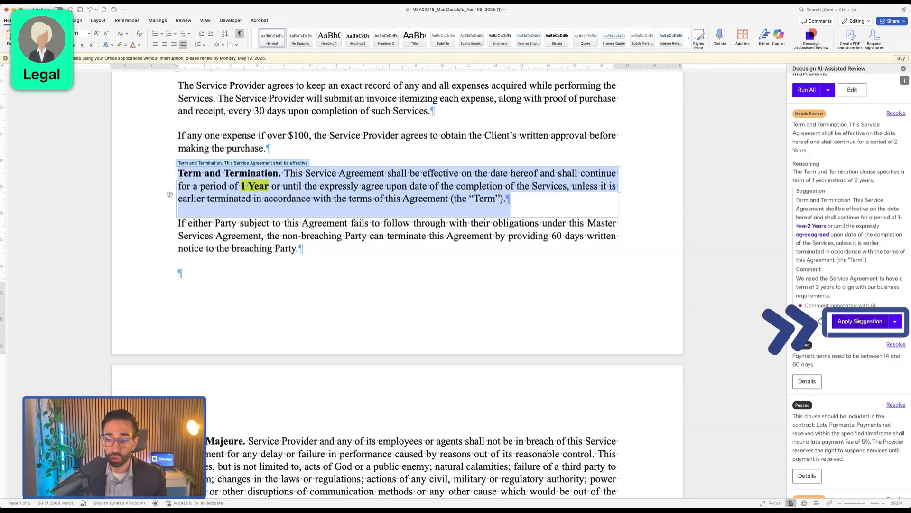
pyautogui.click(860, 321)
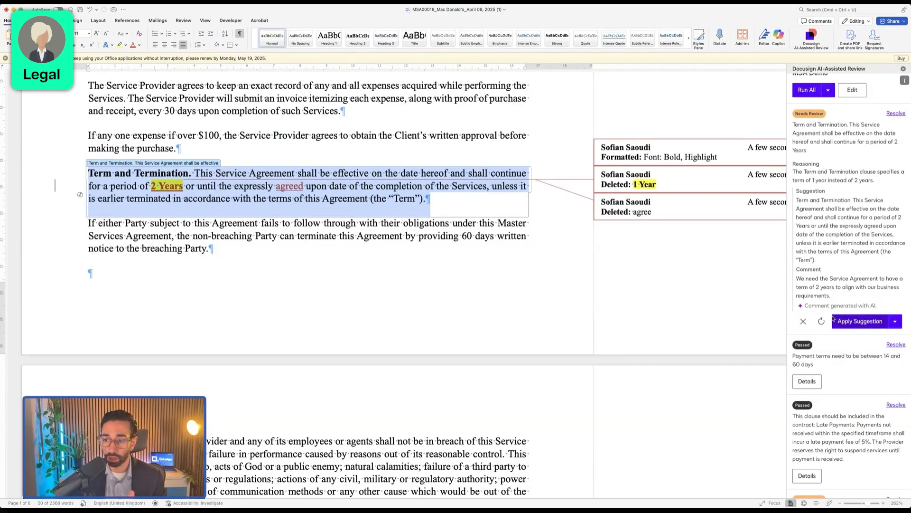
pyautogui.scroll(-3)
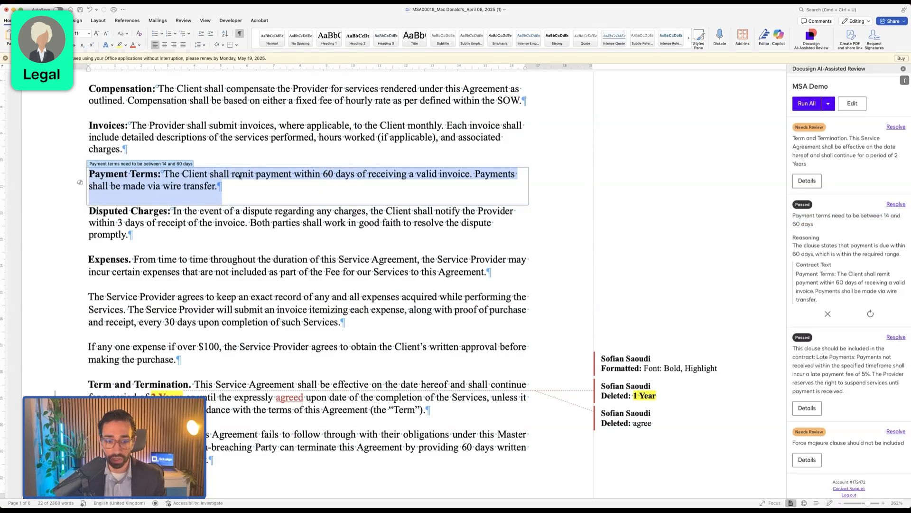
# Insert the suggested Late Payments clause and change its fee from 5% to 2%
pyautogui.click(895, 203)
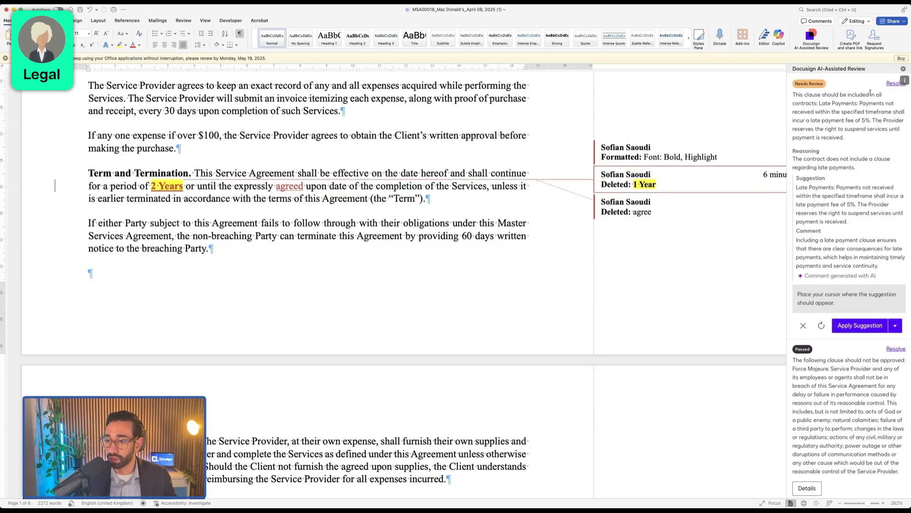
pyautogui.scroll(-3)
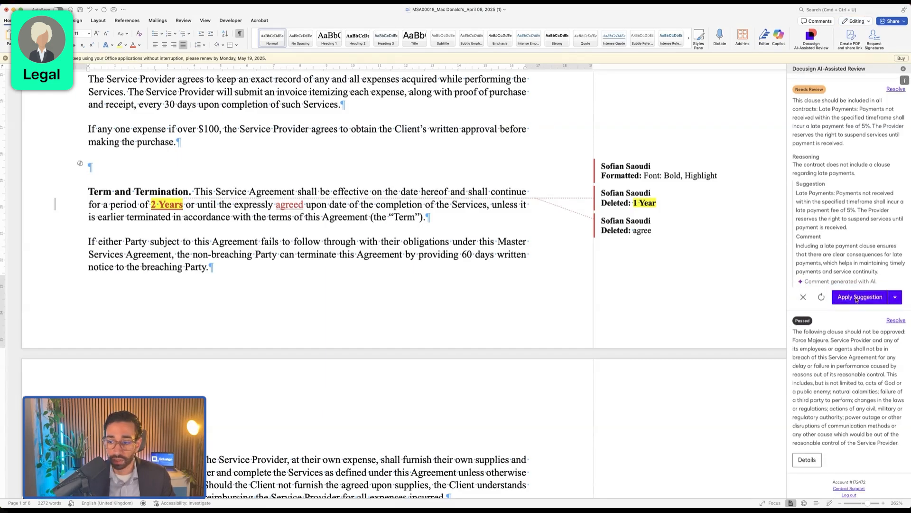
pyautogui.click(860, 296)
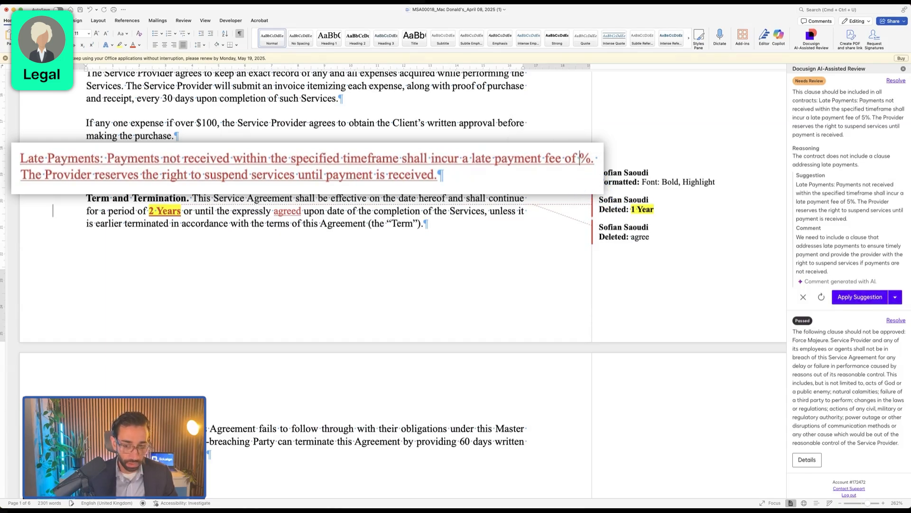
pyautogui.write('2')
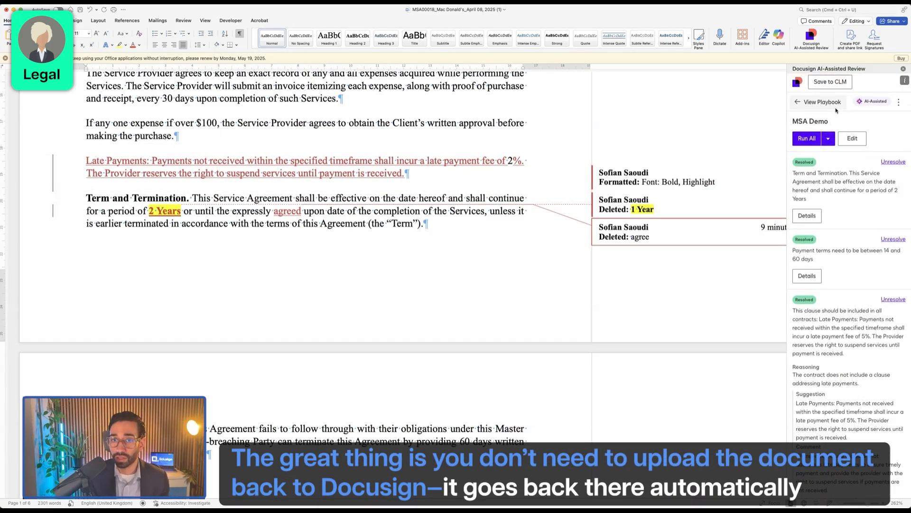
pyautogui.moveTo(824, 103)
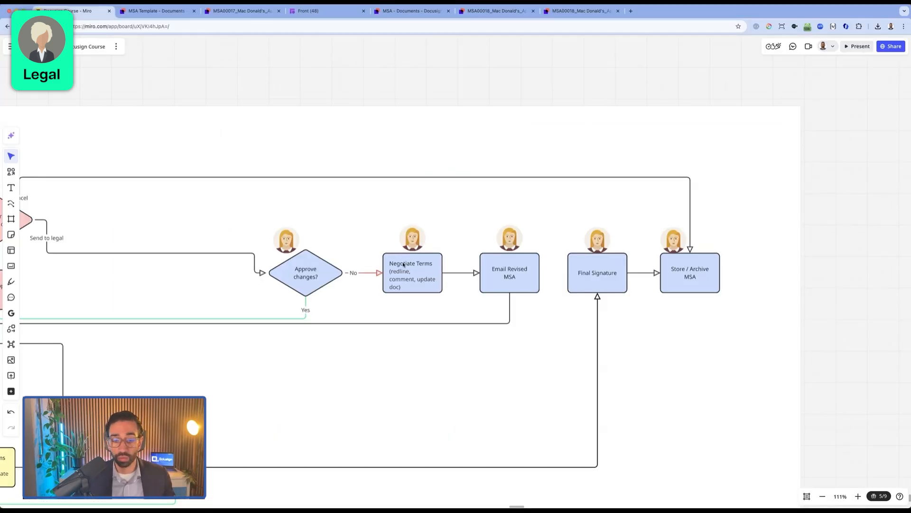
# Send the revised MSA to the client for external review with a short review request
pyautogui.click(412, 272)
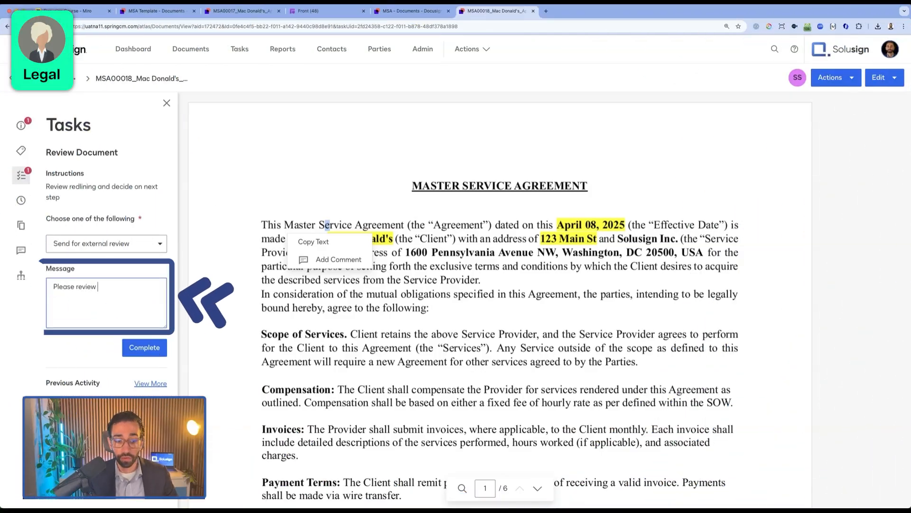
pyautogui.click(145, 347)
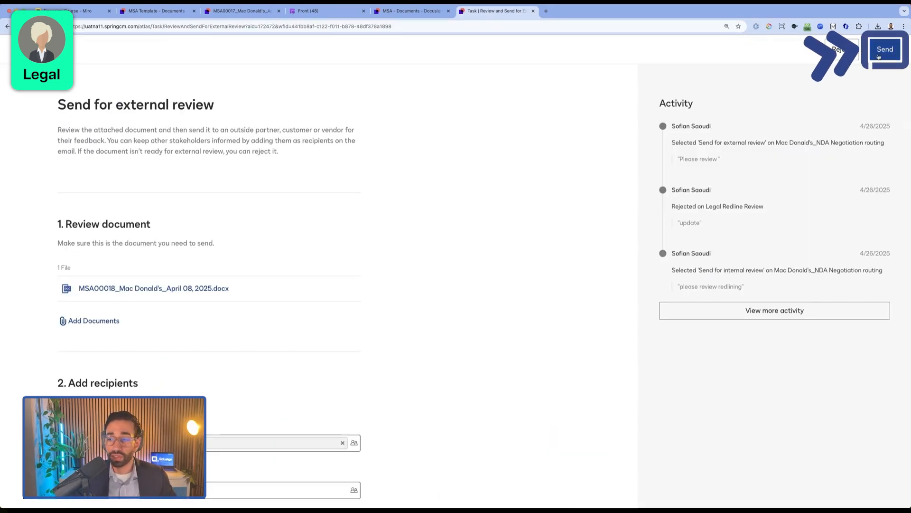
pyautogui.click(884, 49)
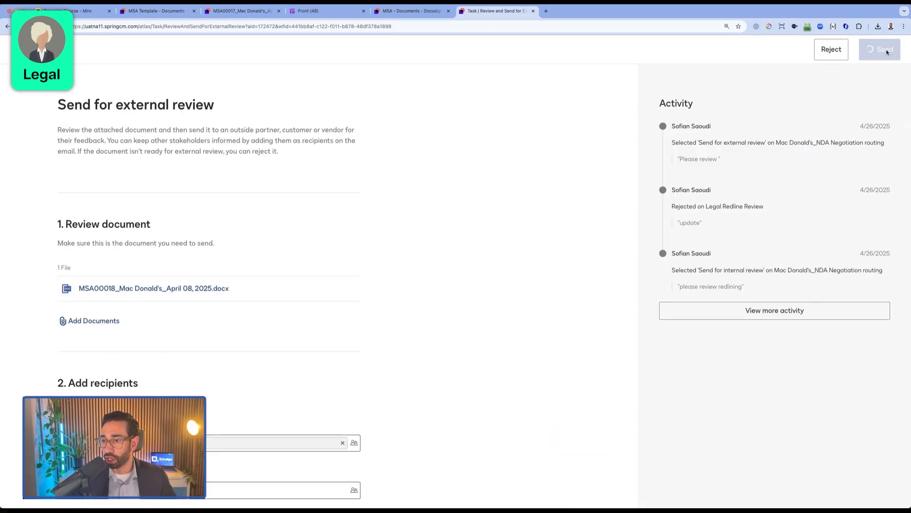
pyautogui.click(880, 49)
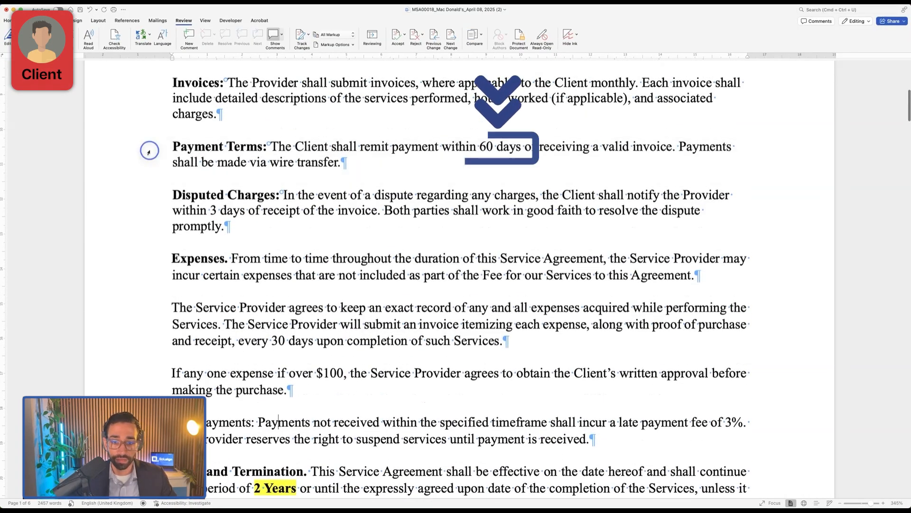
# Scroll through the client's MSA copy to the 3% late fee and 2-year term clauses
pyautogui.scroll(-3)
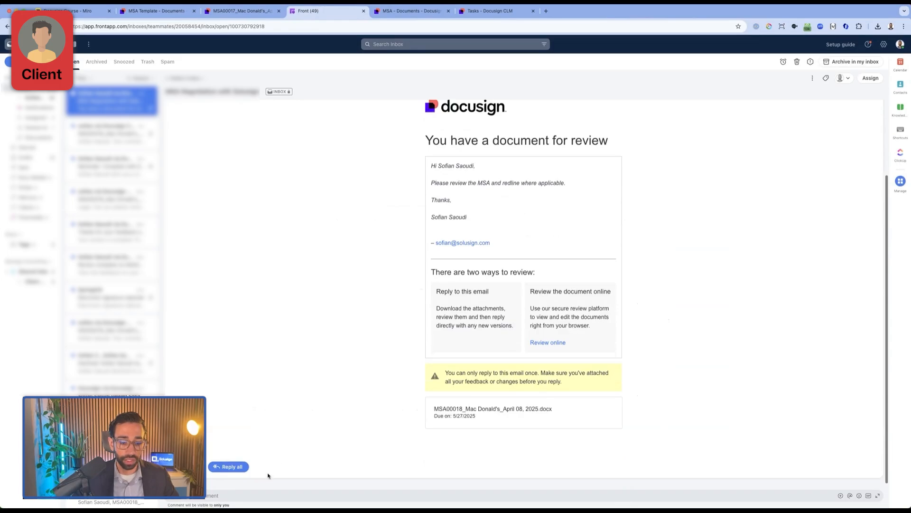
# Check the Negotiation Routing email in Front, then return to the Miro MSA flowchart
pyautogui.click(229, 467)
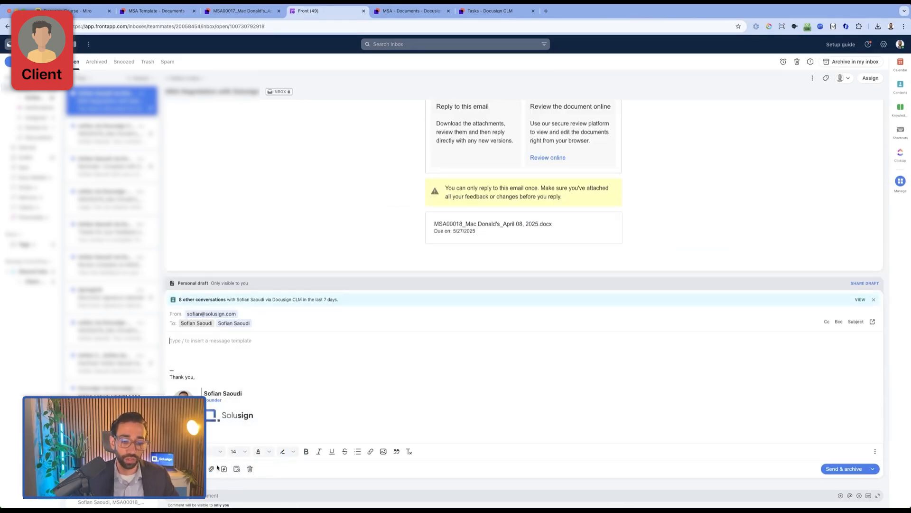
pyautogui.click(210, 469)
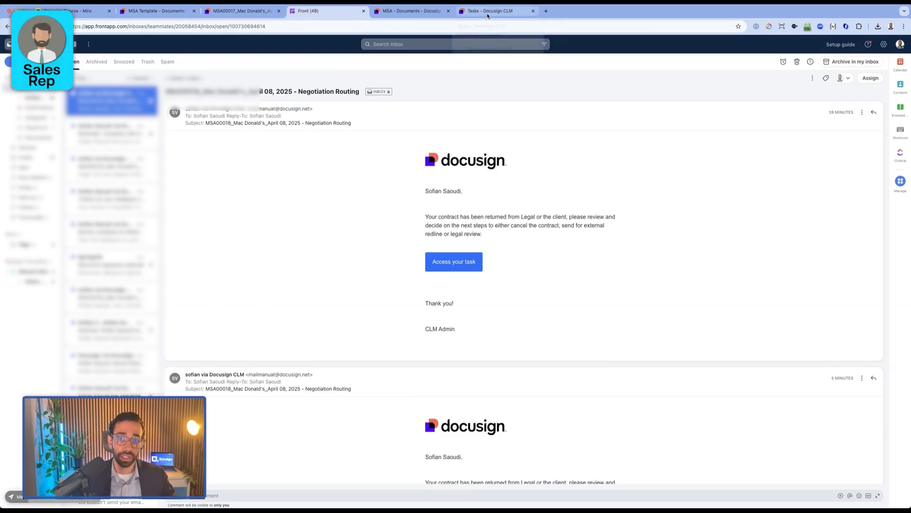
pyautogui.click(489, 11)
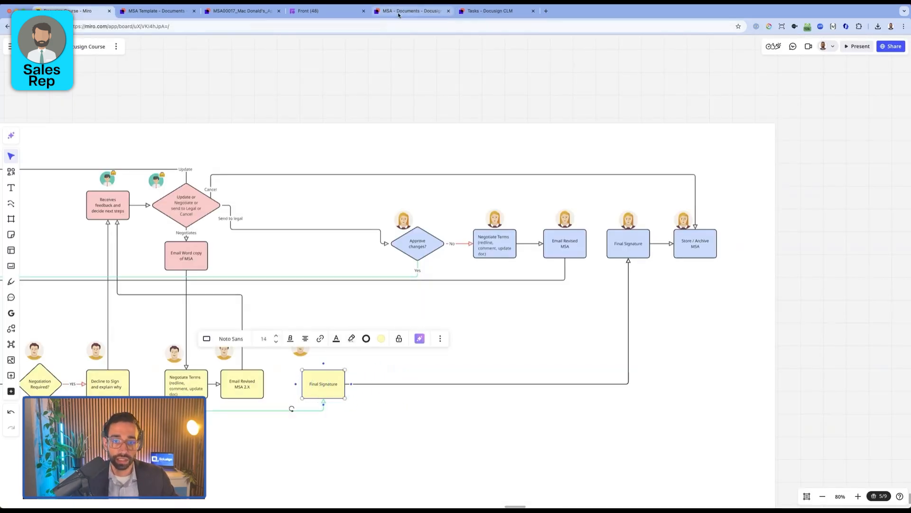
# Open the signature request email, then review, sign and finish the MSA as the client
pyautogui.click(306, 11)
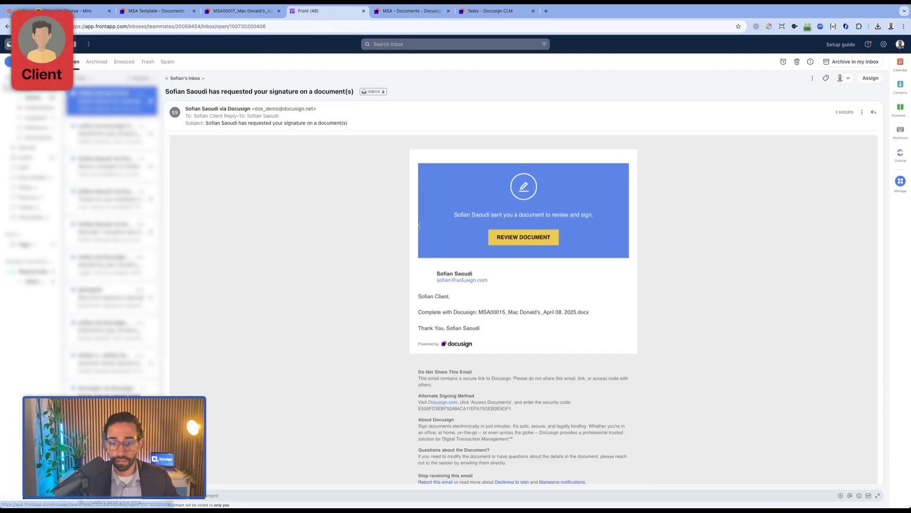
pyautogui.scroll(-3)
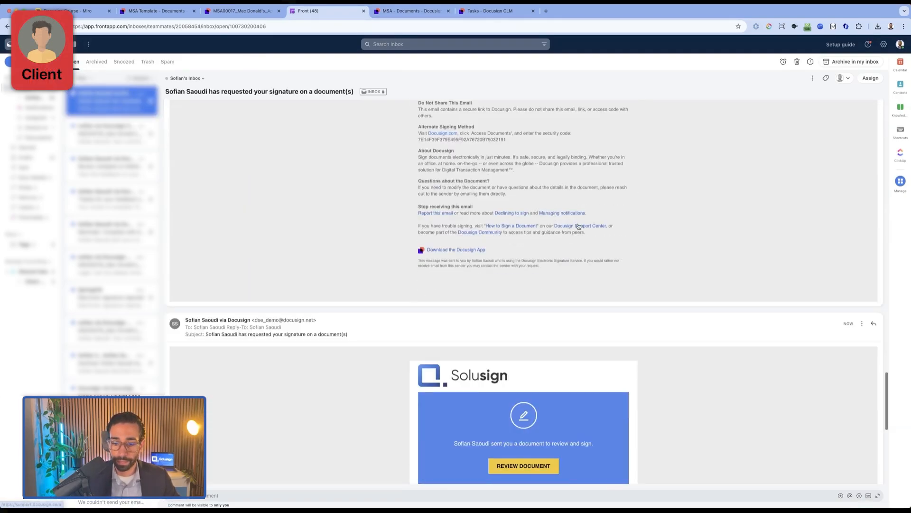
pyautogui.click(523, 465)
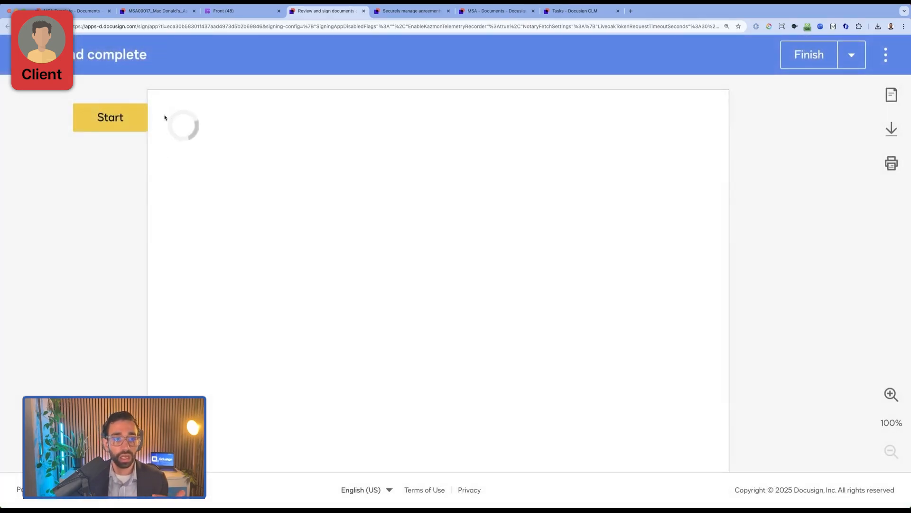
pyautogui.click(109, 117)
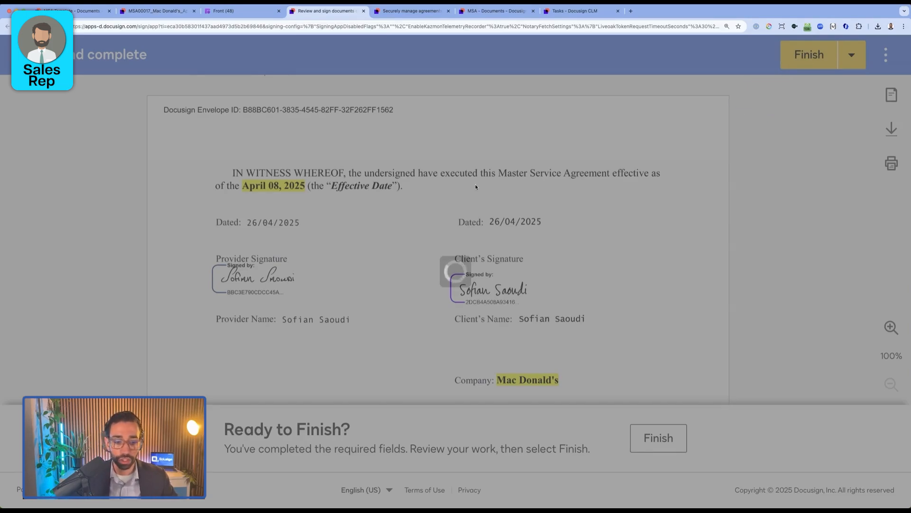
pyautogui.click(73, 11)
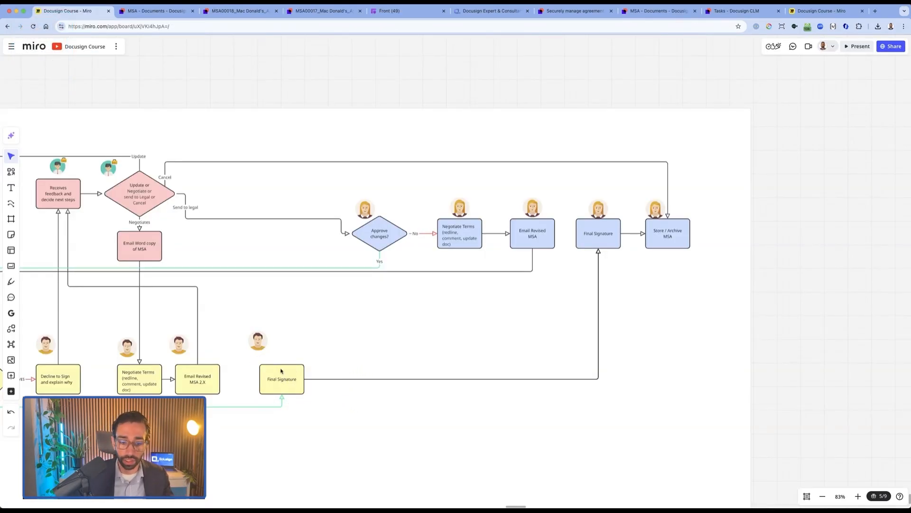
# Open MSA00018_Mac Donald's_April 08, 2025.pdf from MSA Documents and show its Attributes panel
pyautogui.click(598, 233)
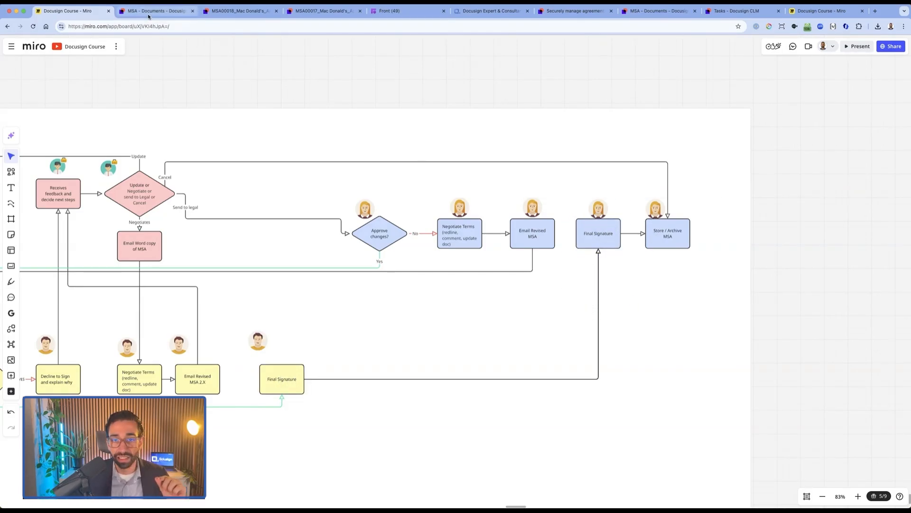
pyautogui.click(154, 11)
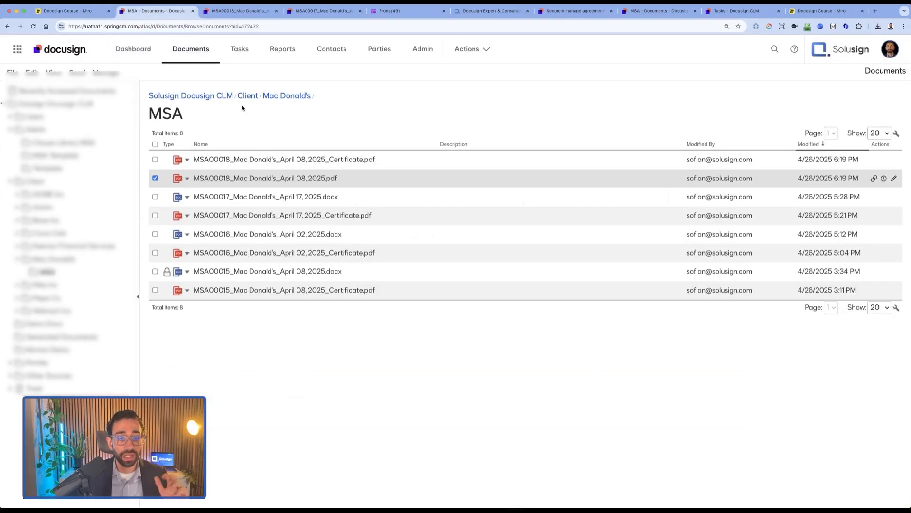
pyautogui.moveTo(265, 178)
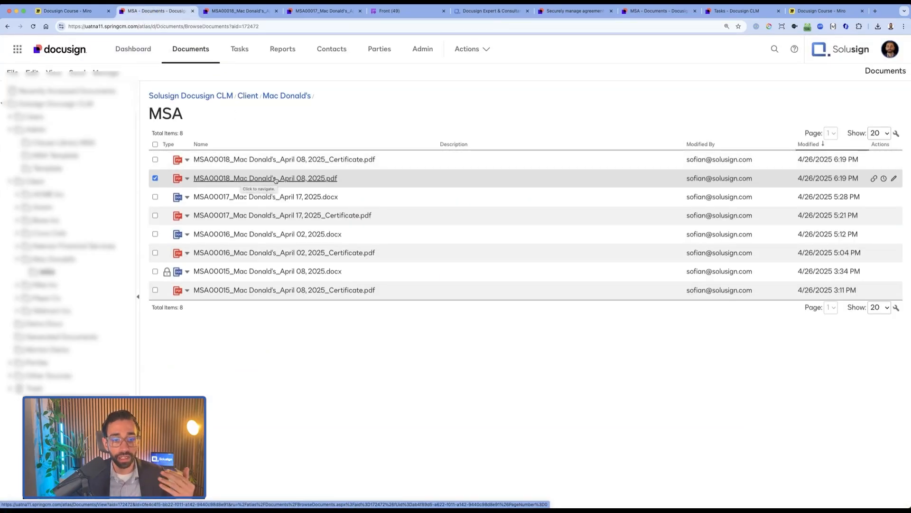
pyautogui.click(265, 178)
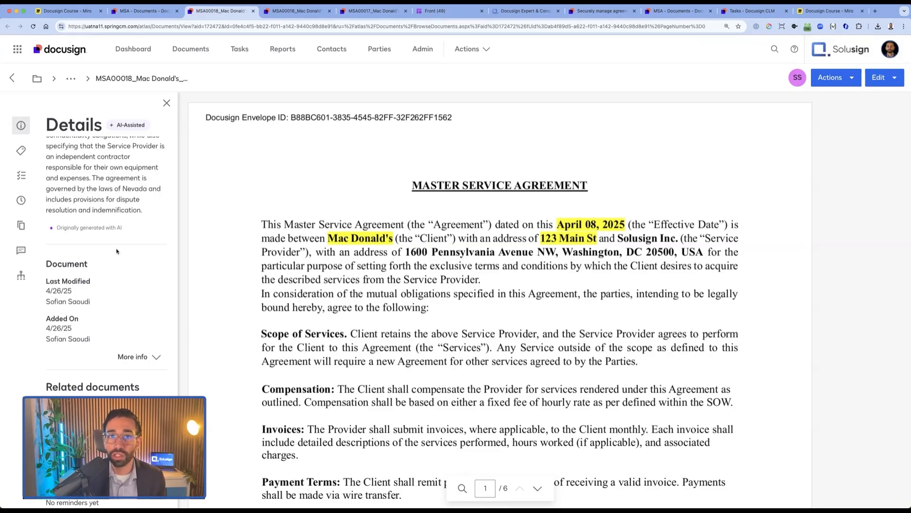
pyautogui.moveTo(21, 175)
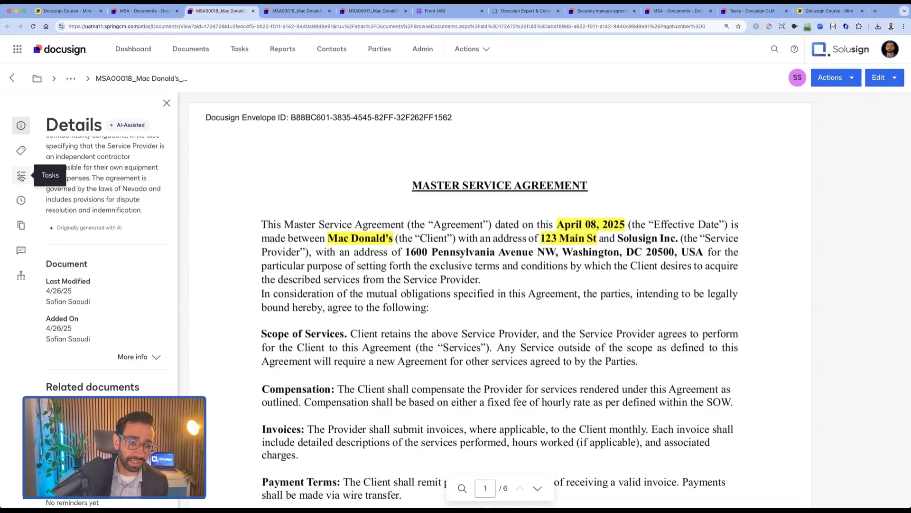
pyautogui.moveTo(21, 249)
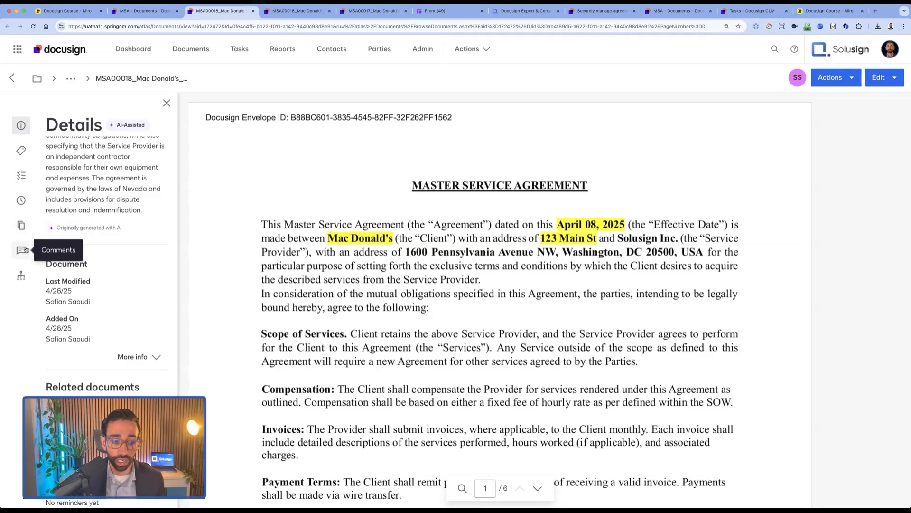
pyautogui.click(21, 150)
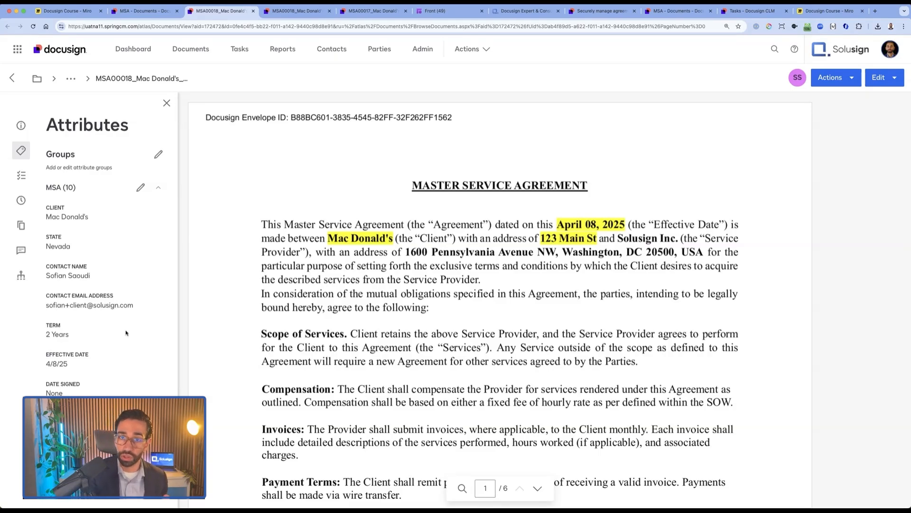
pyautogui.click(57, 329)
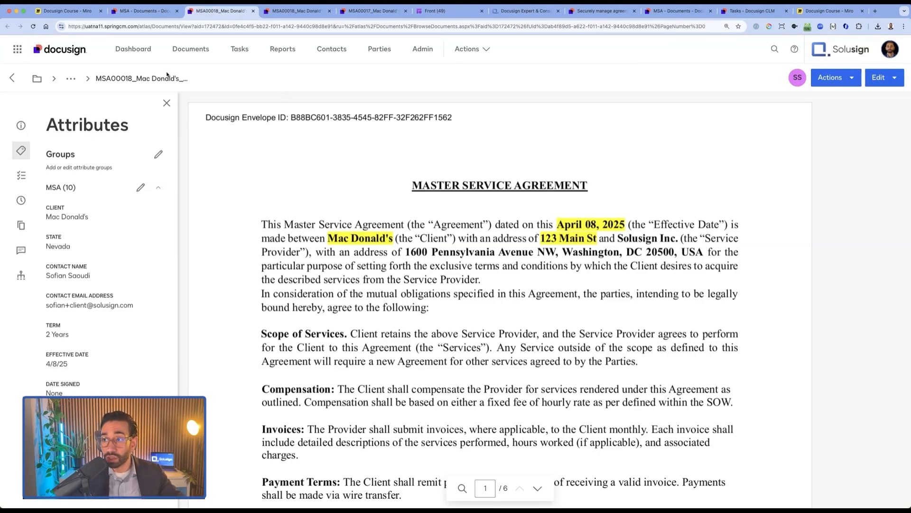
pyautogui.moveTo(138, 78)
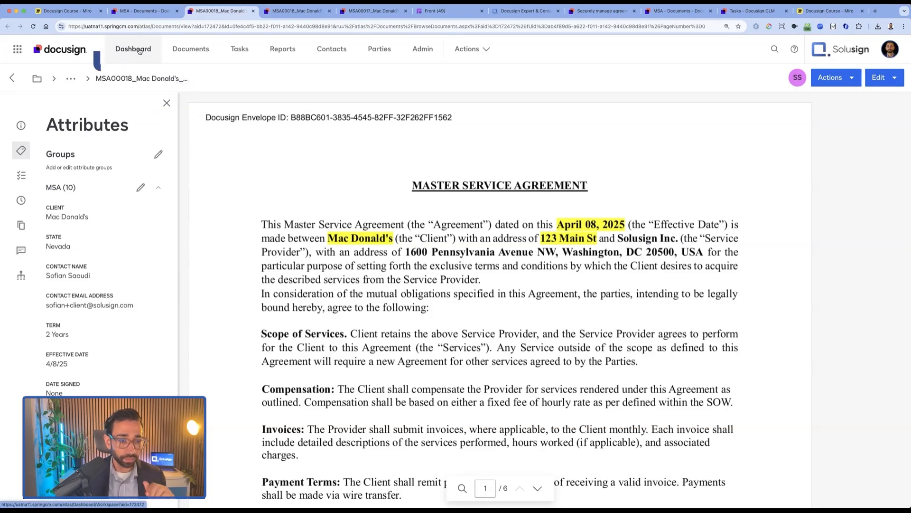
# Review the MSA Management dashboard's tasks, status chart and expiring-MSAs report showing MSA00018
pyautogui.click(133, 49)
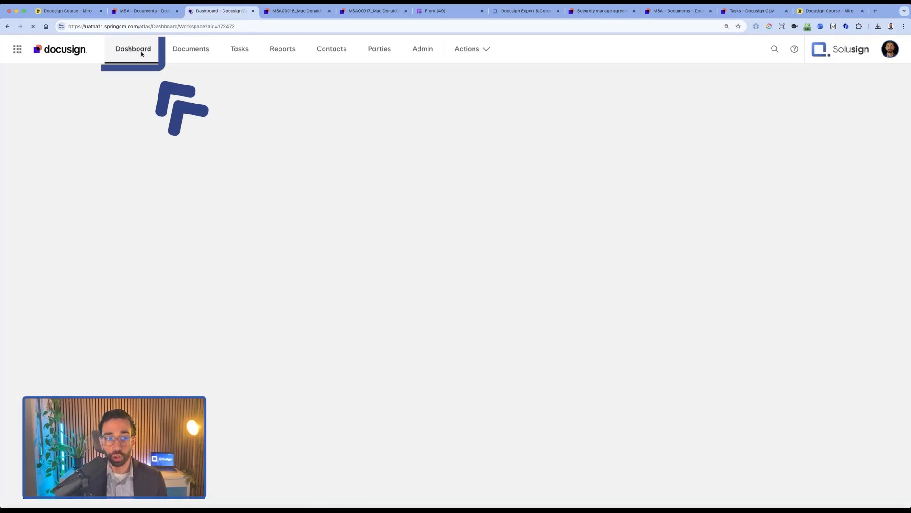
pyautogui.click(133, 49)
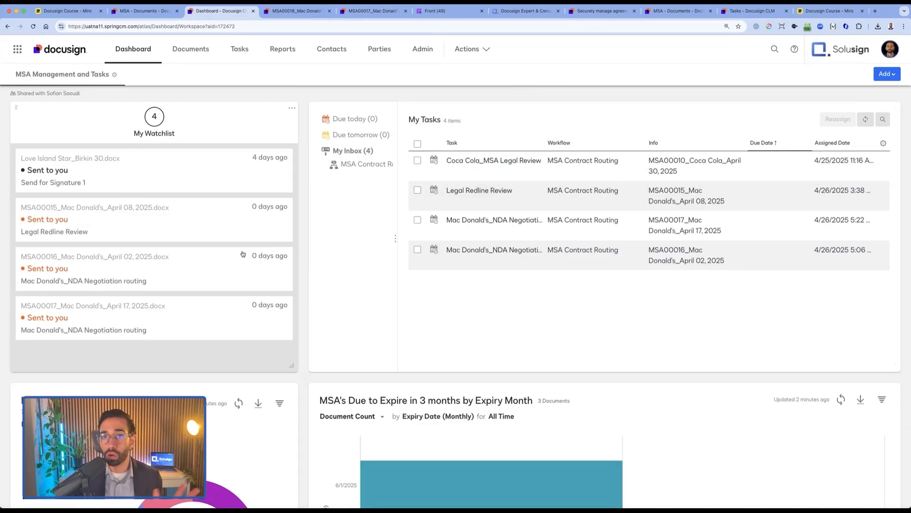
pyautogui.scroll(-3)
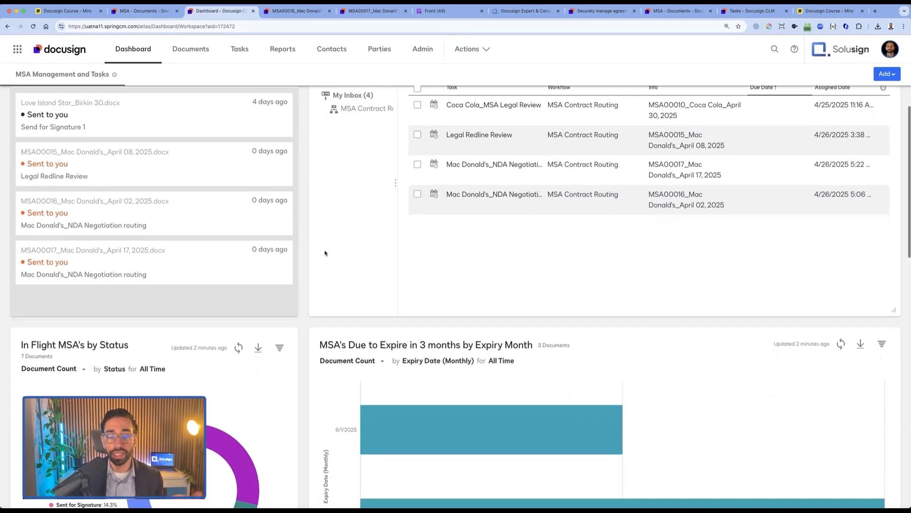
pyautogui.scroll(-3)
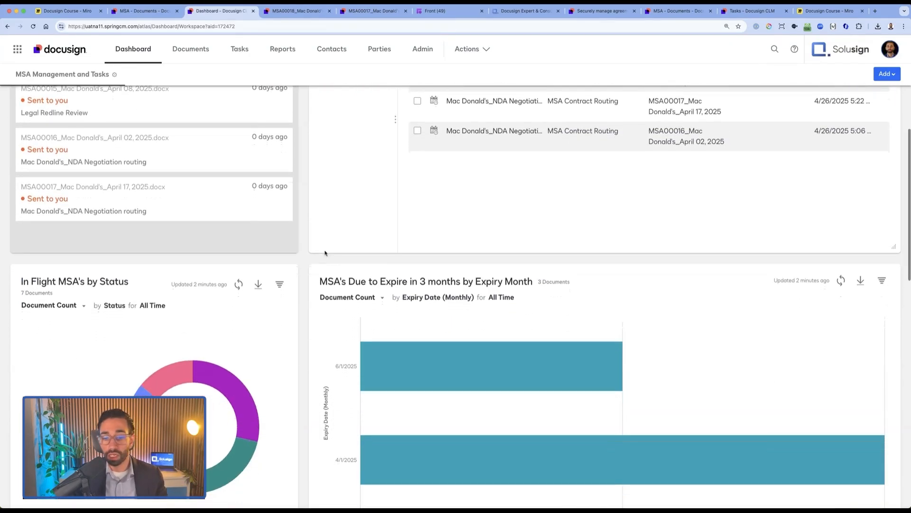
pyautogui.scroll(-3)
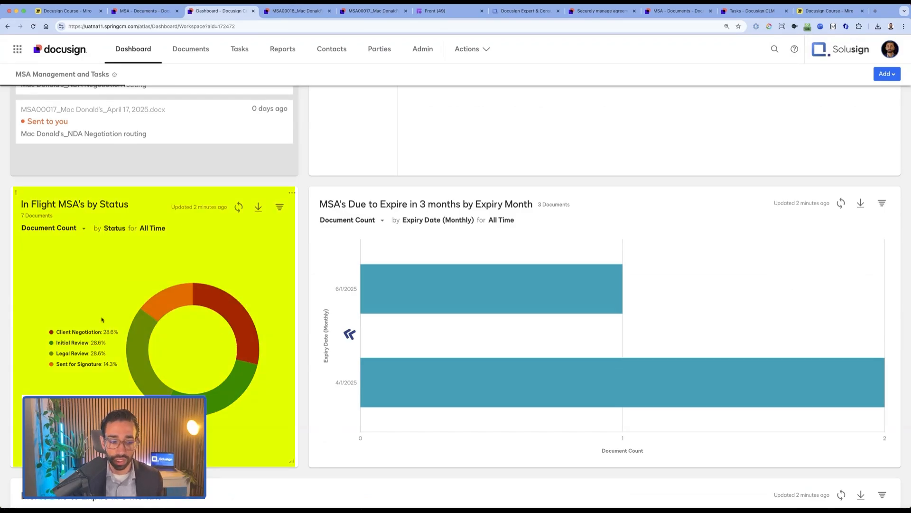
pyautogui.moveTo(267, 373)
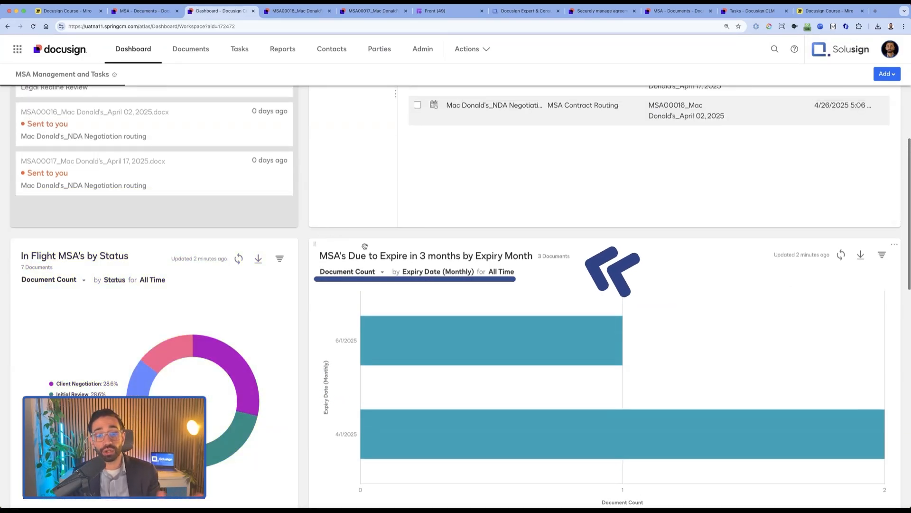
pyautogui.scroll(3)
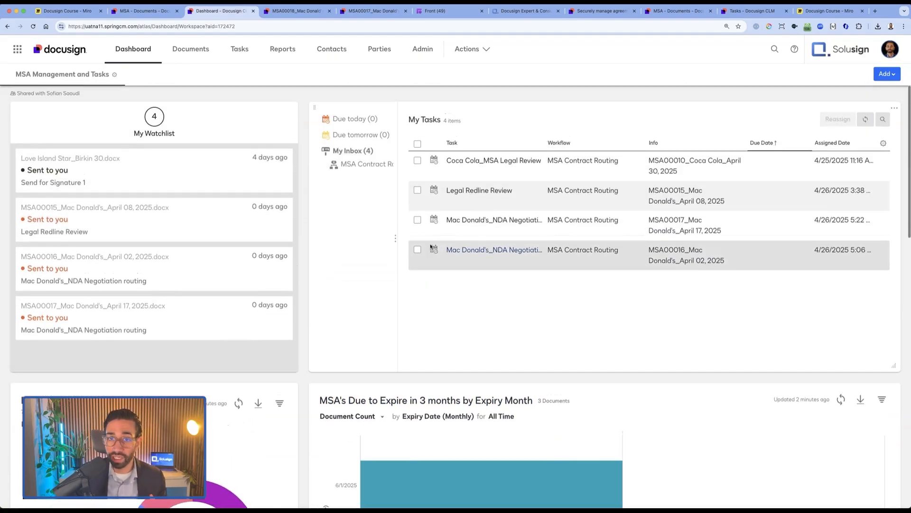
pyautogui.scroll(-3)
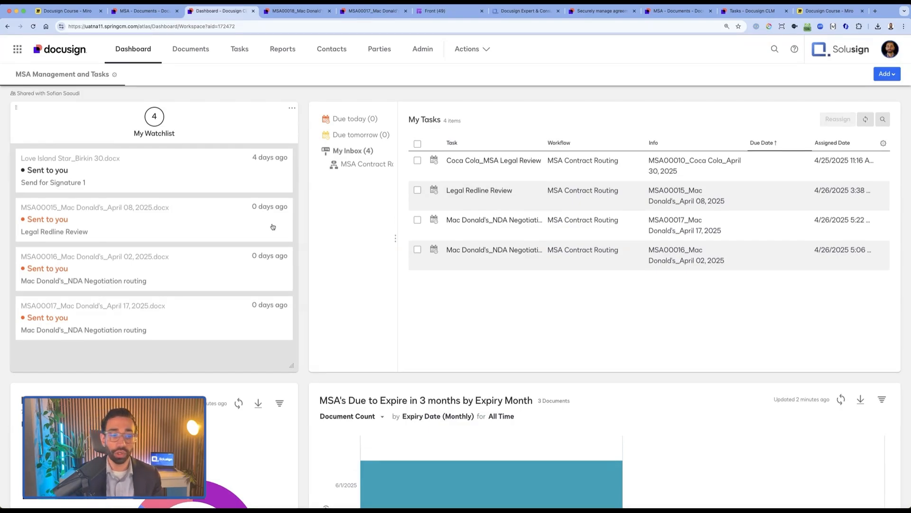
pyautogui.scroll(-3)
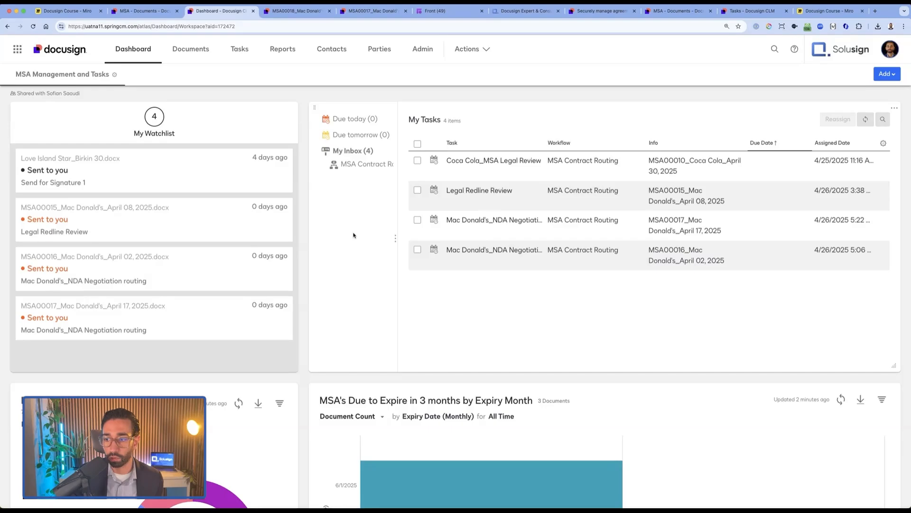
pyautogui.scroll(-3)
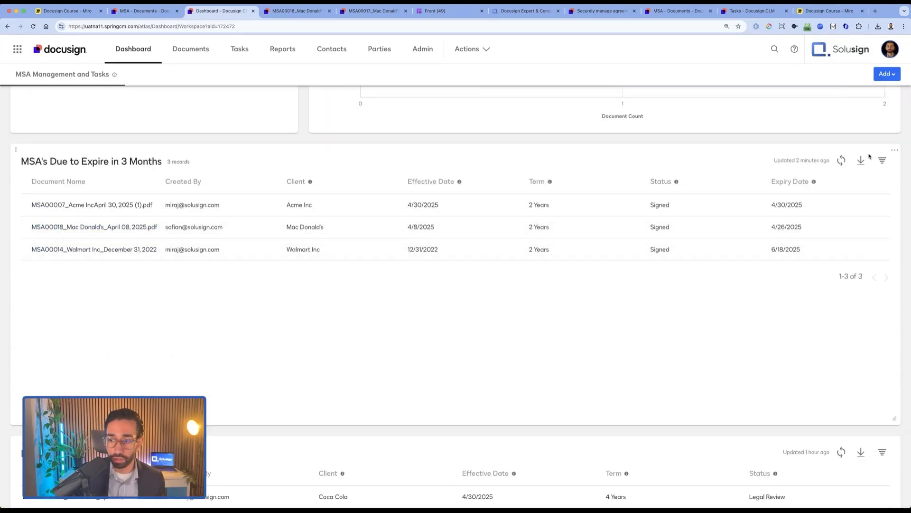
pyautogui.moveTo(378, 285)
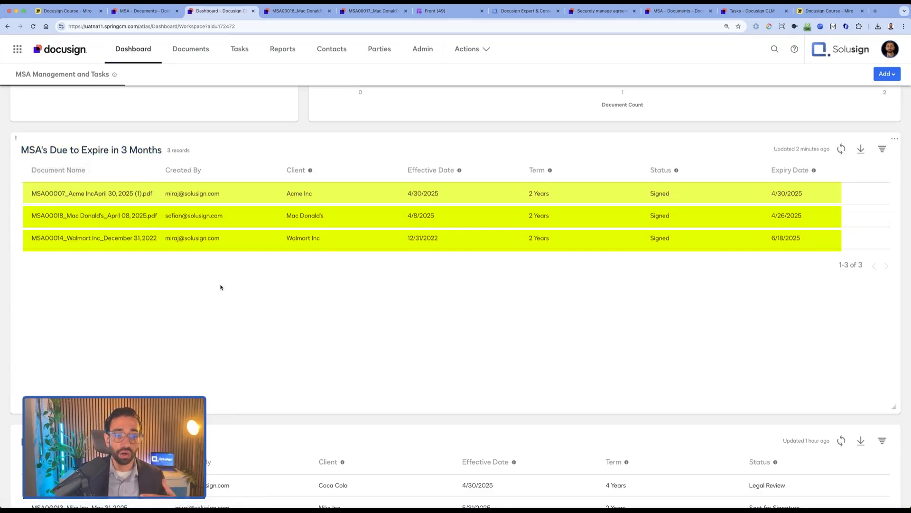
pyautogui.scroll(-3)
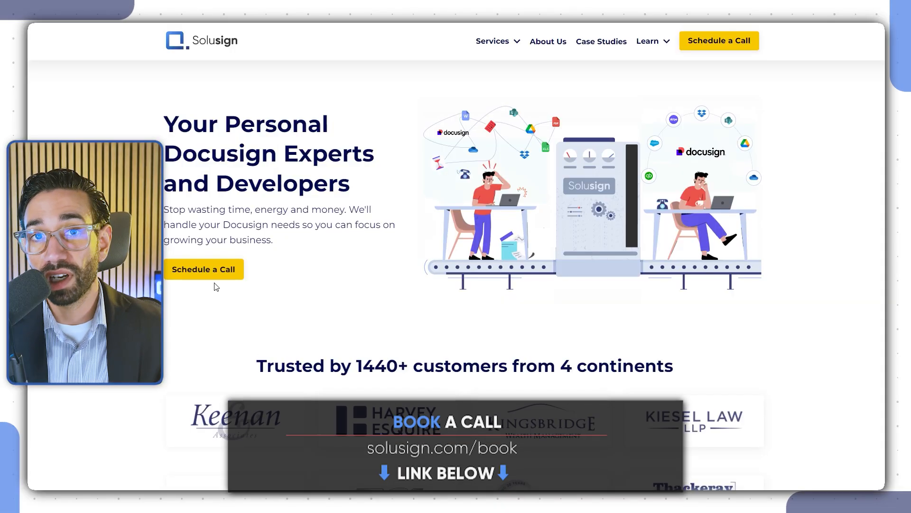
# Schedule a call and book a free Docusign Development call
pyautogui.click(202, 269)
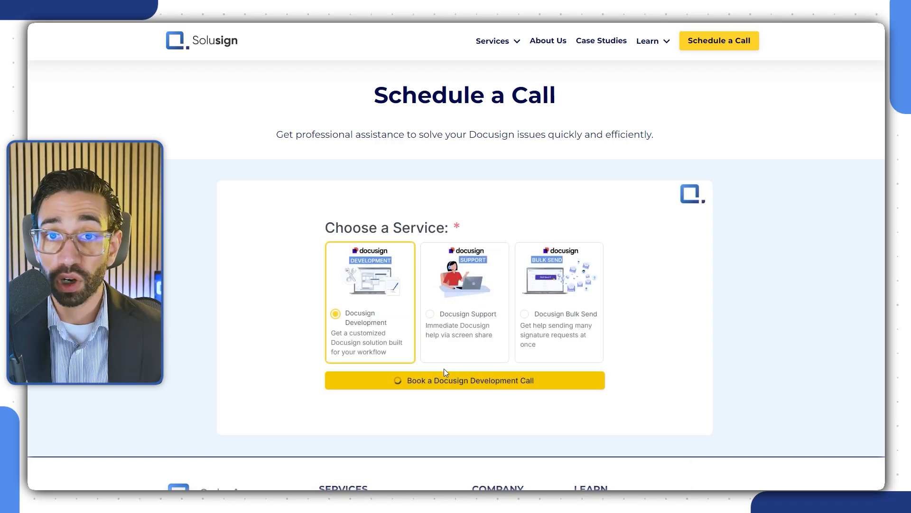
pyautogui.click(464, 380)
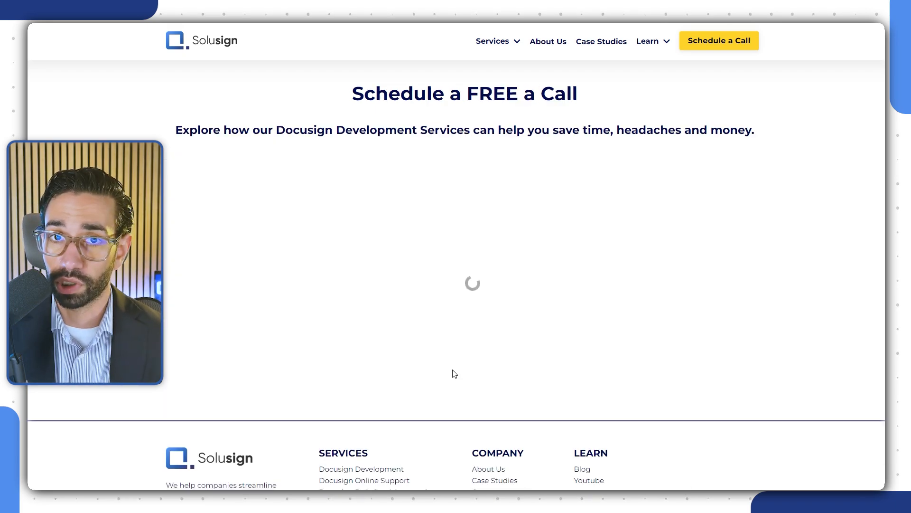